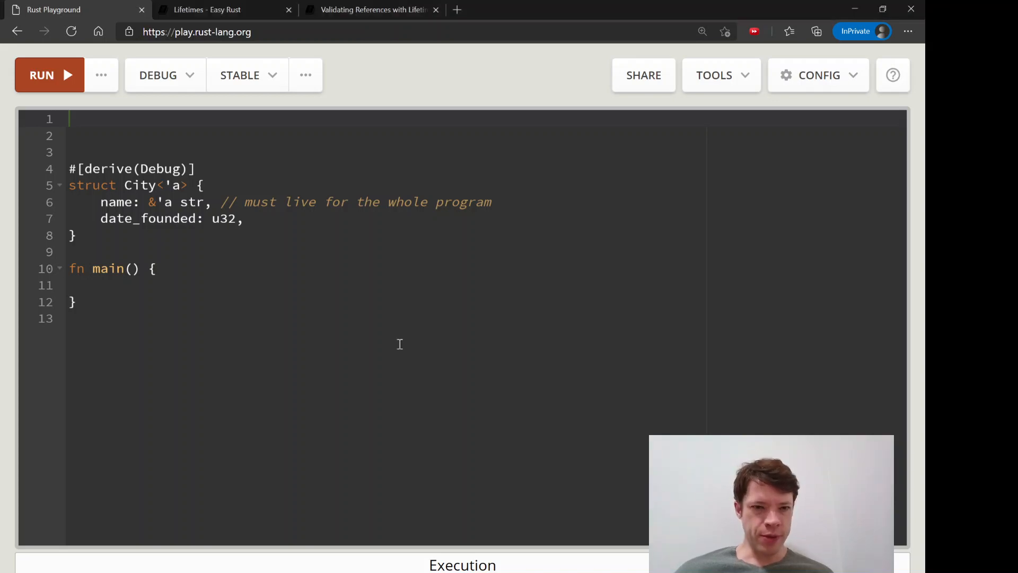
mouse_move(374, 230)
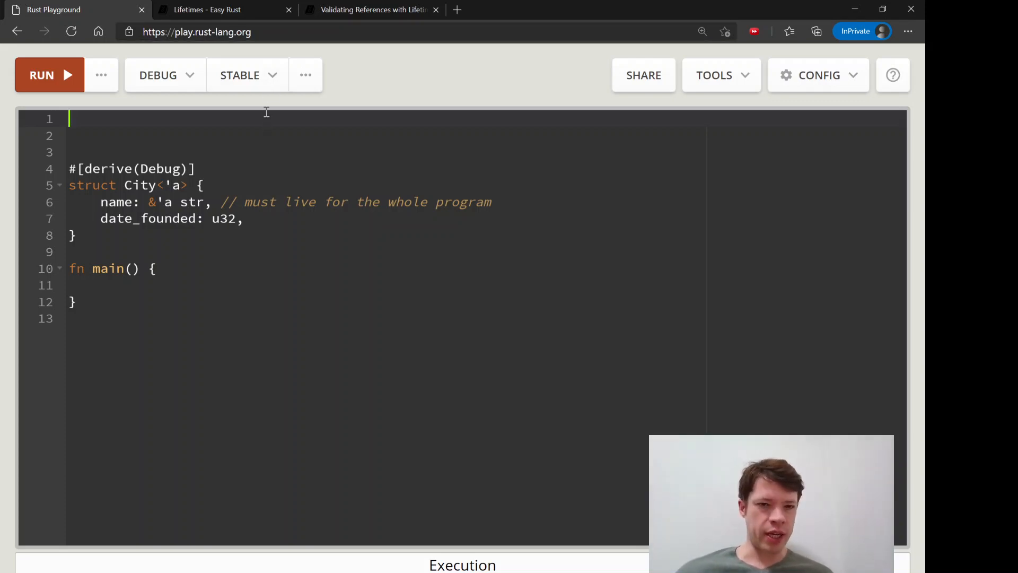
Read the Rust Book's three lifetime elision rules, then return to the Playground code
click(372, 9)
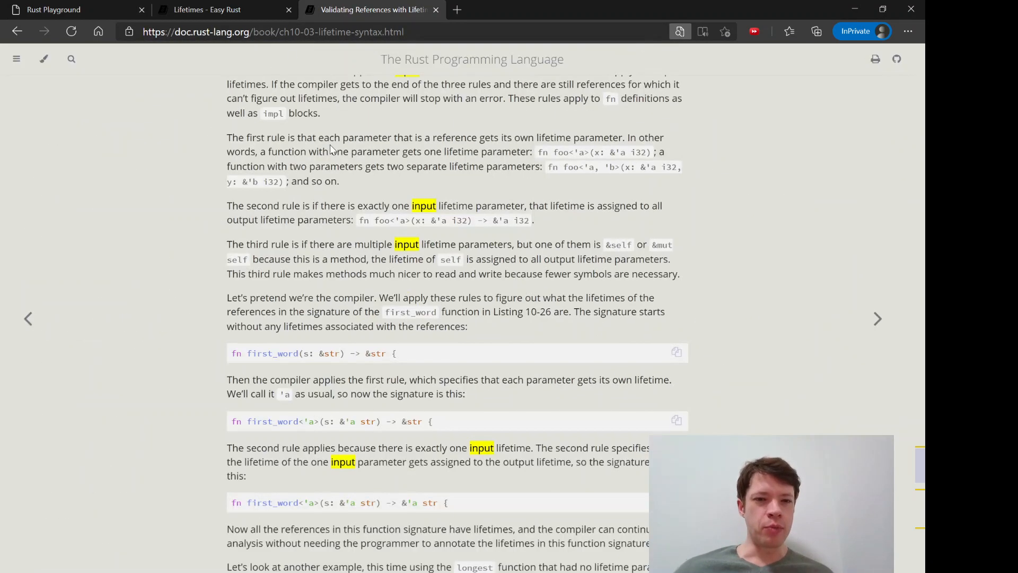
click(299, 31)
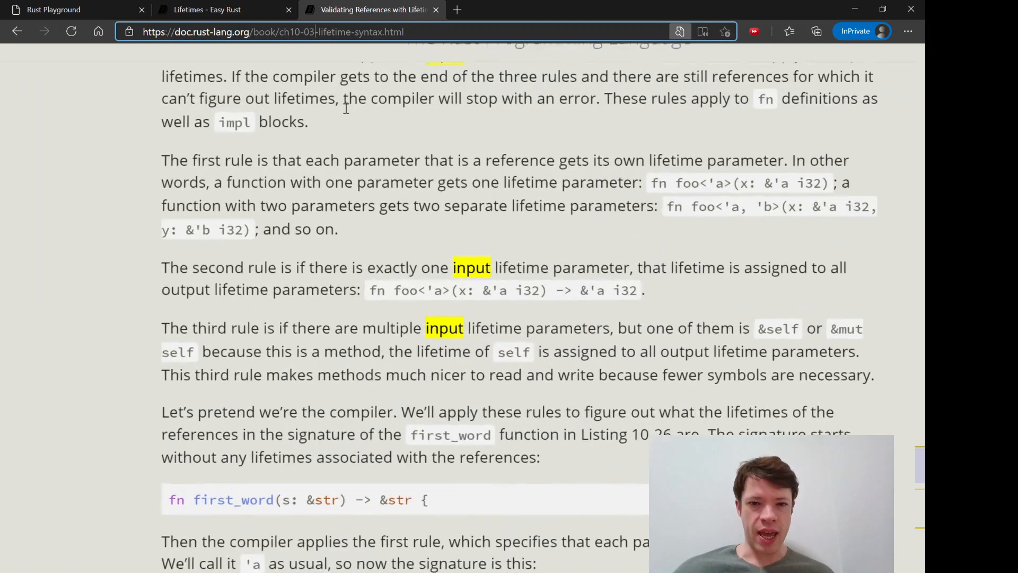
click(72, 9)
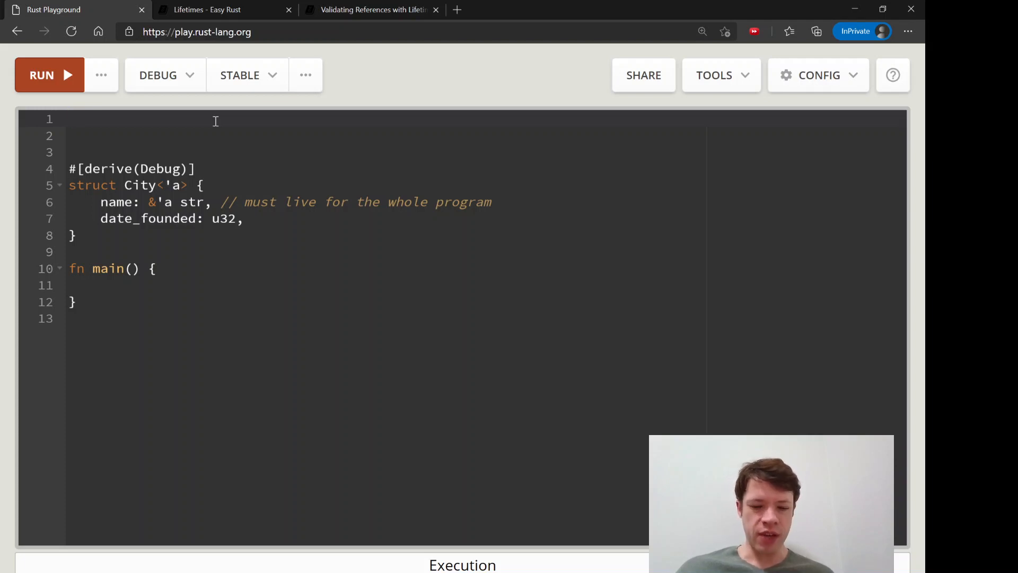
Write fn return_str(input1: &str, input2: &str) -> &str { input1 } above the City struct
text(fn)
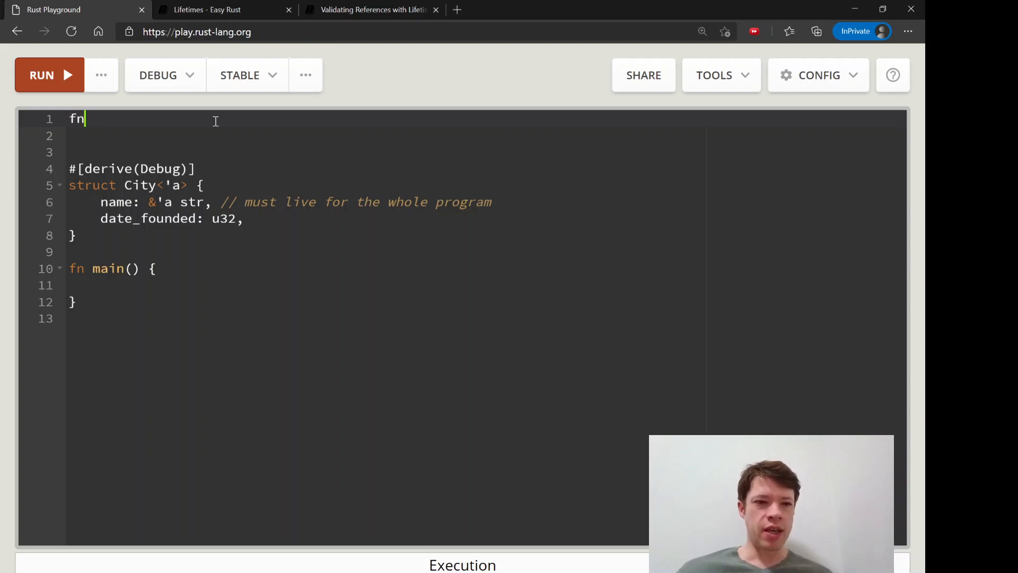
text(())
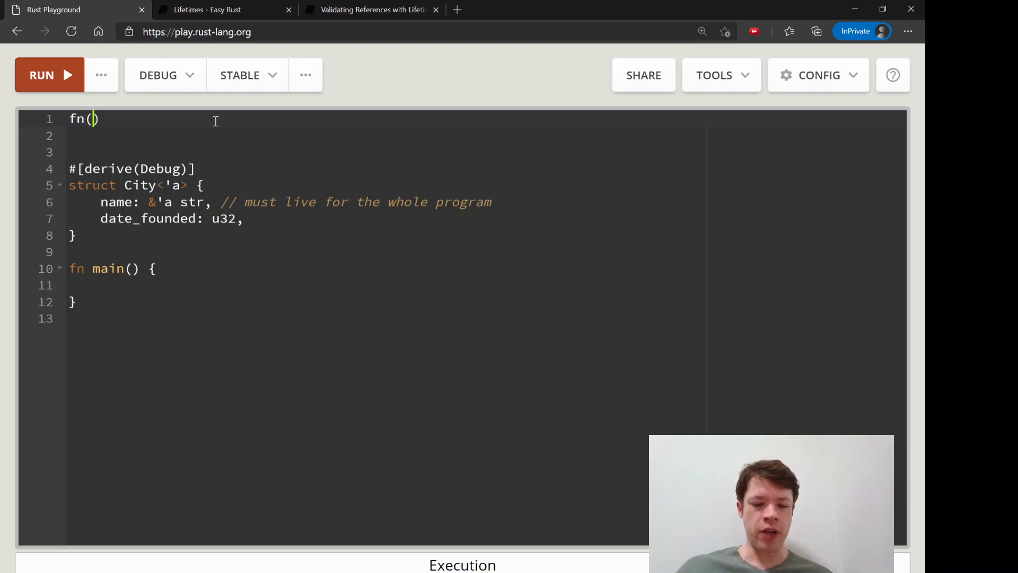
text(input1:)
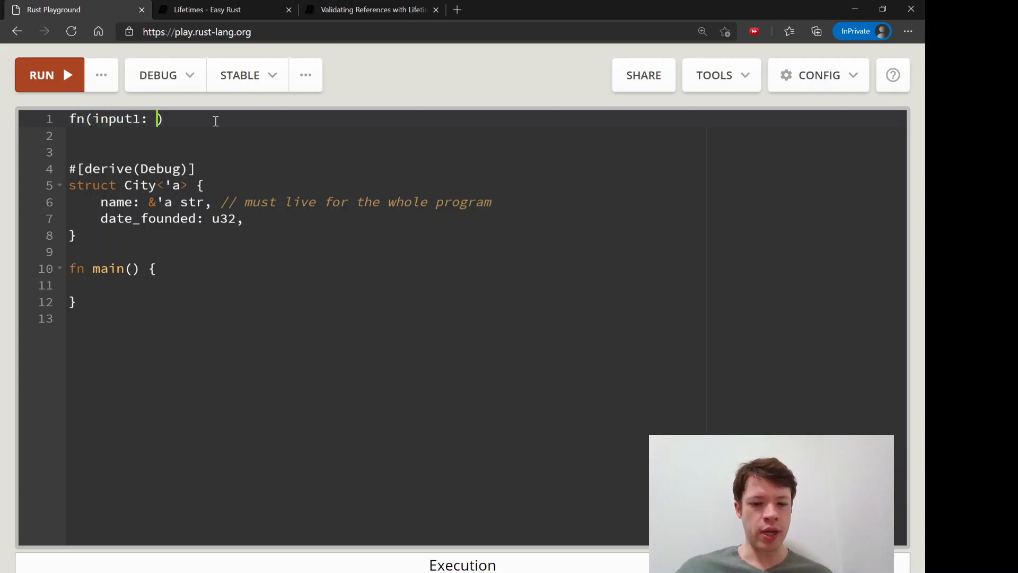
text(&str,)
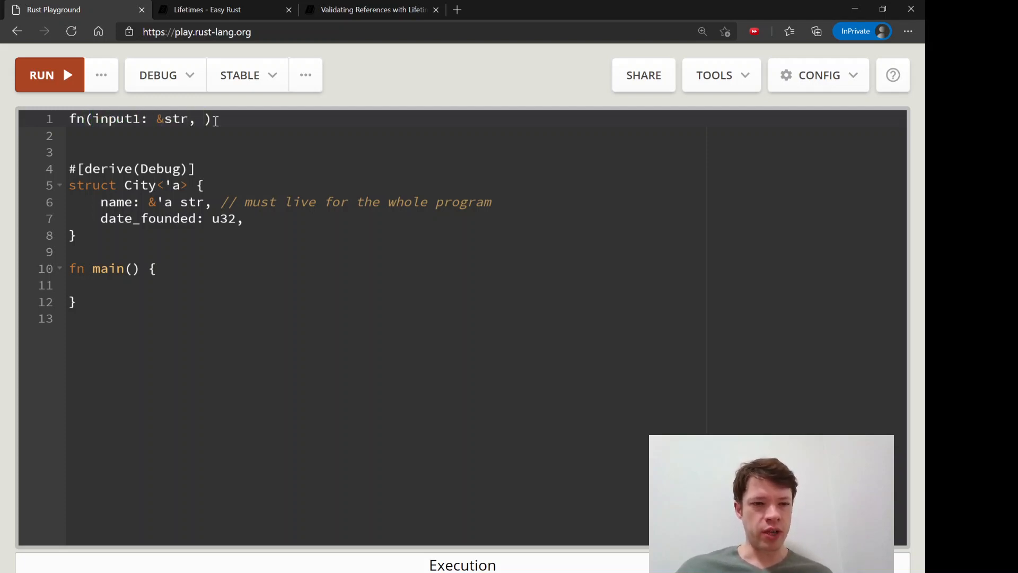
text(s)
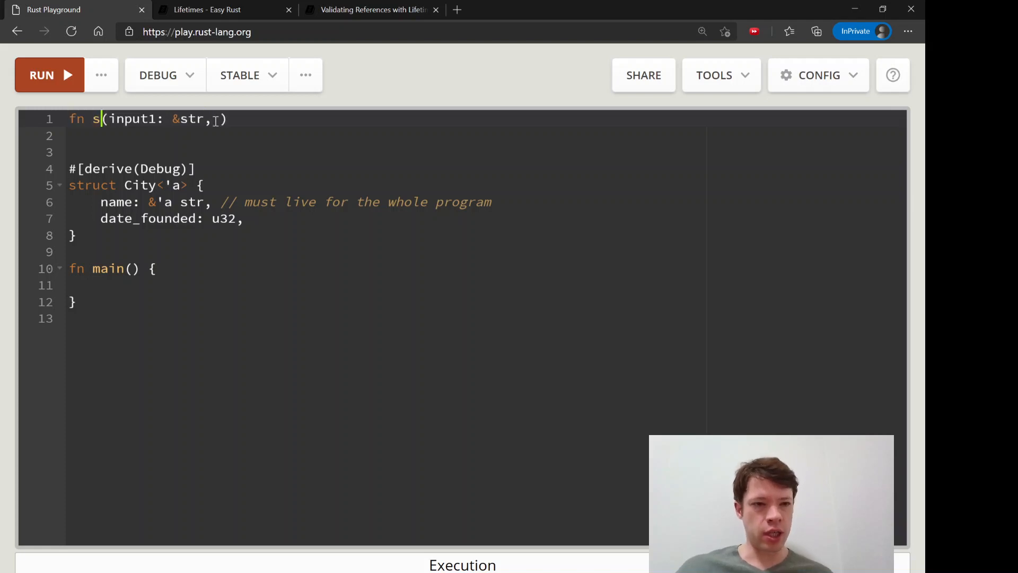
text(r)
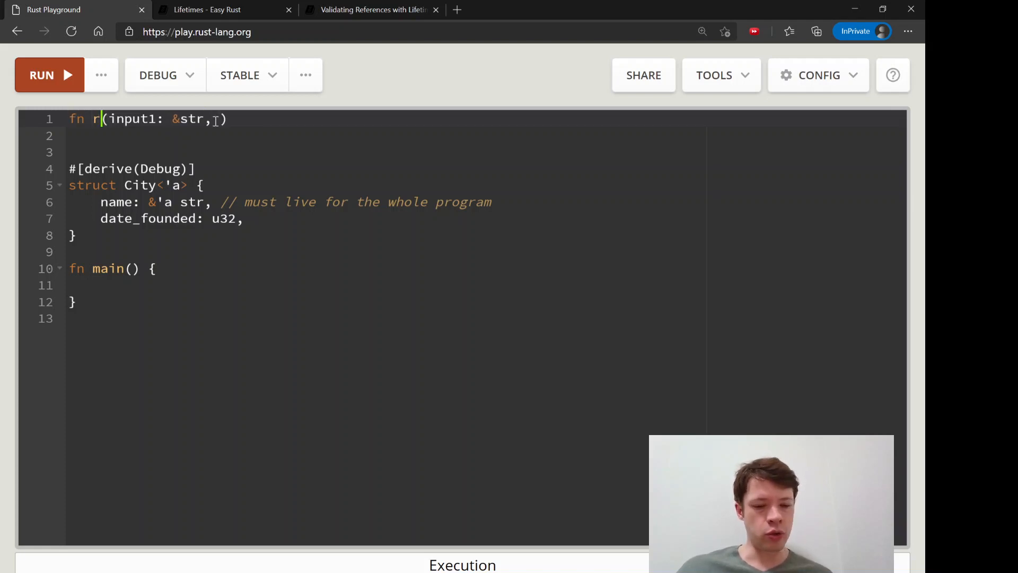
text(eturn_str)
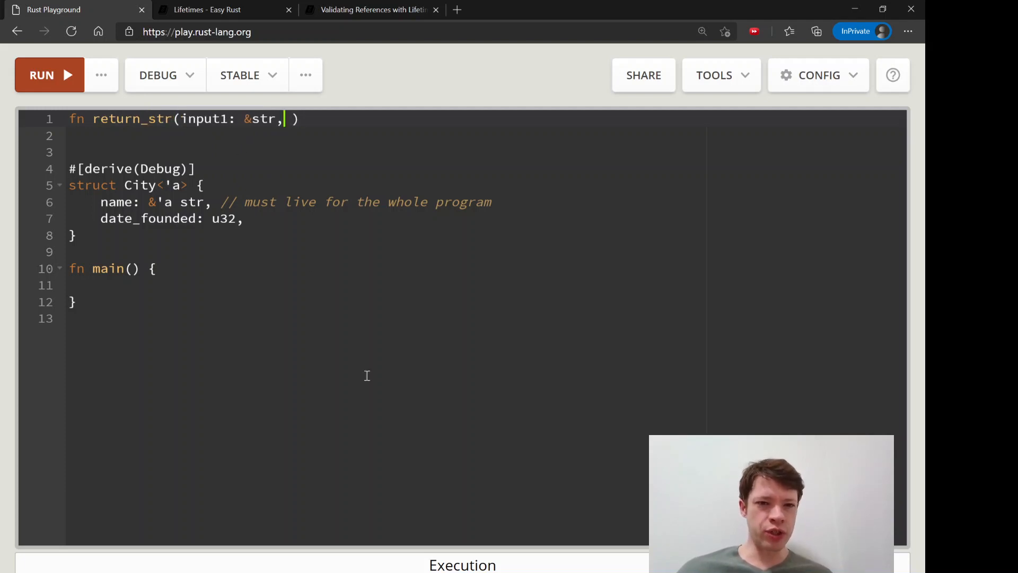
text(input2:)
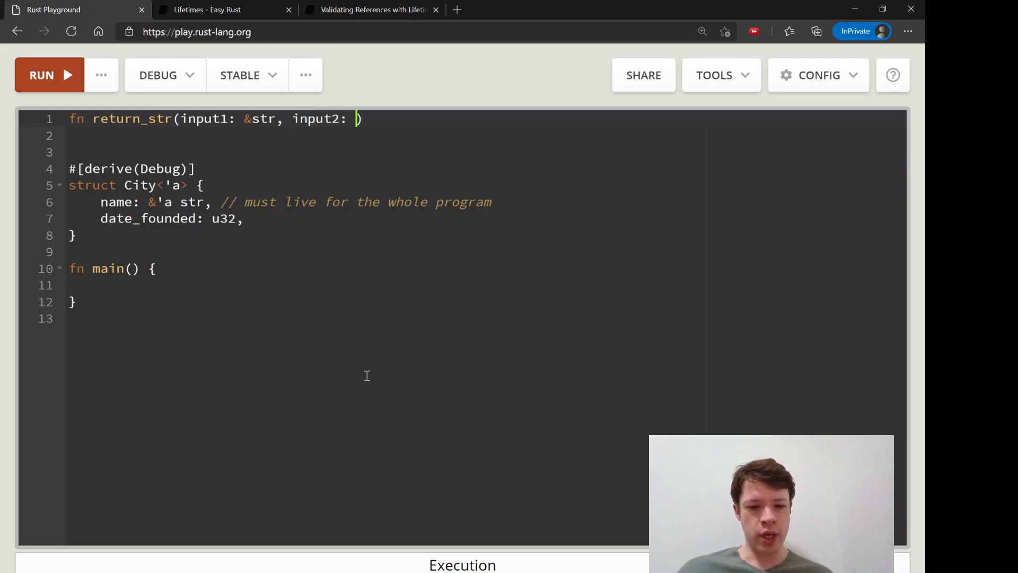
text(&str) >)
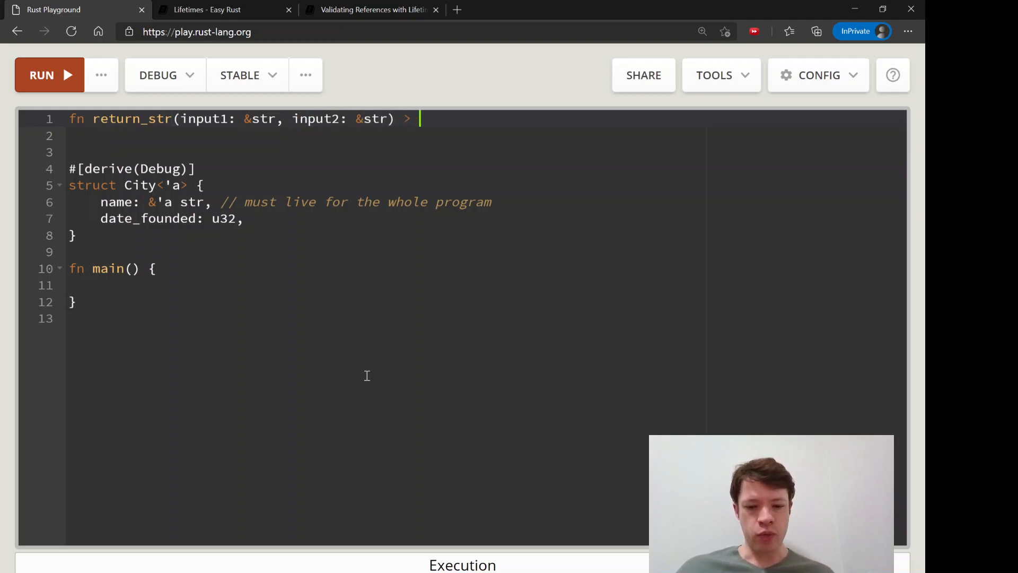
text(> &str)
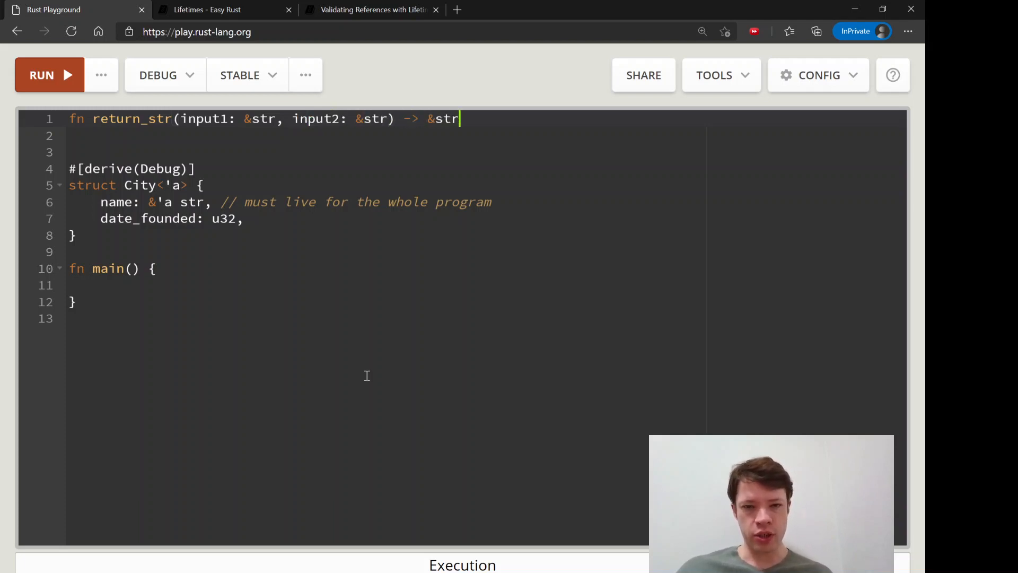
text({)
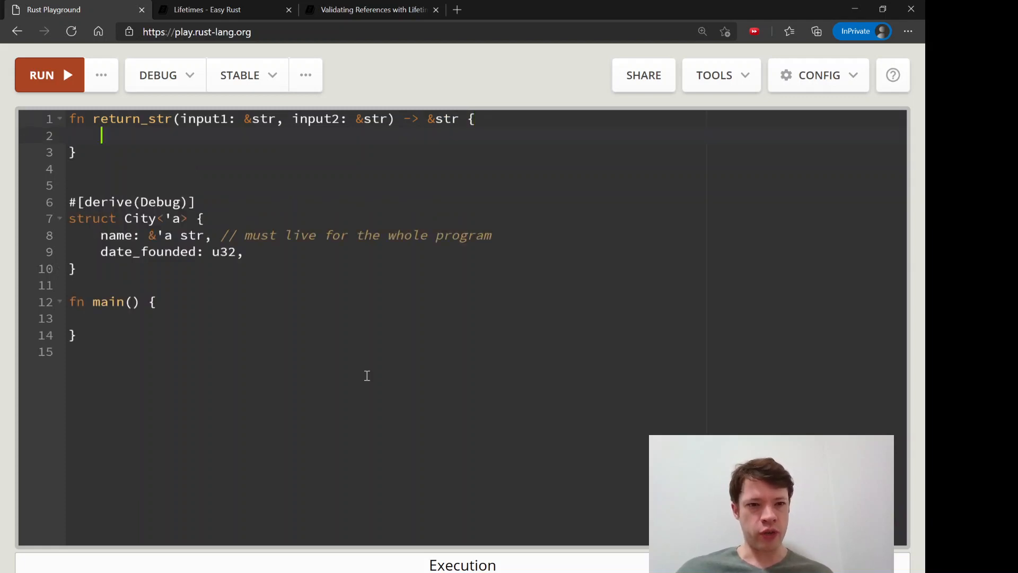
text(input1)
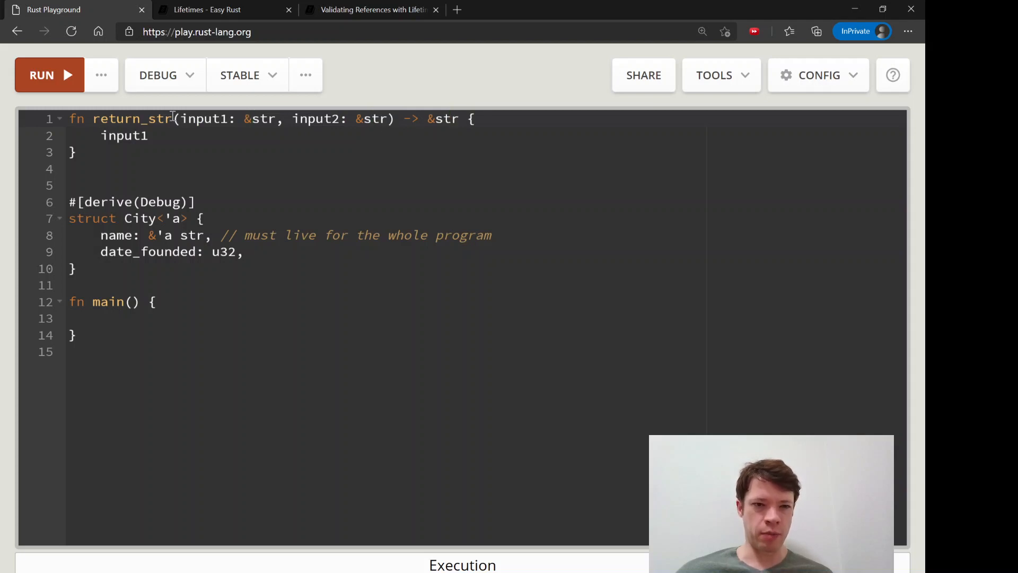
mouse_move(284, 213)
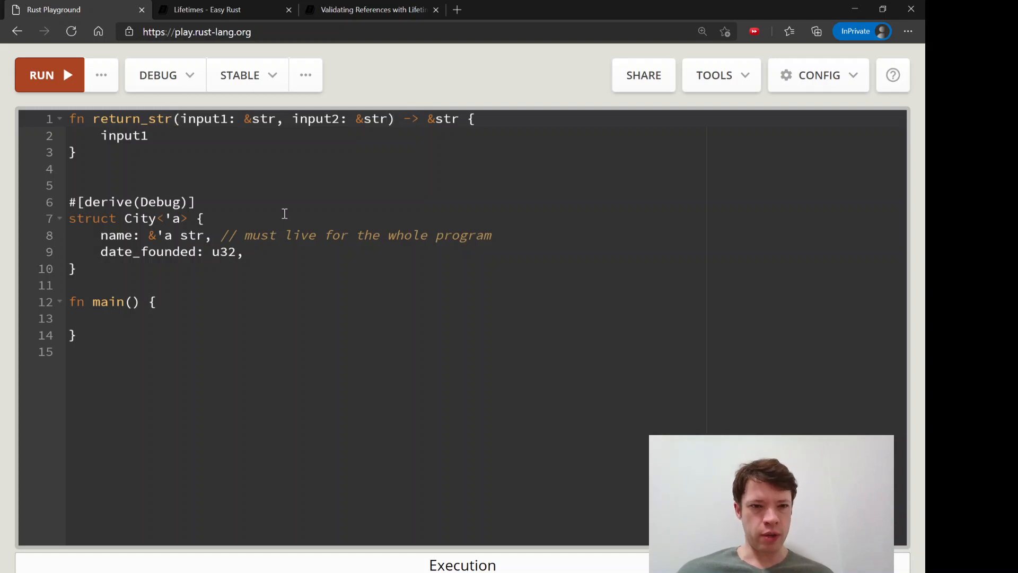
Declare <'a, 'b> on return_str and type input1 as &'a str, input2 as &'b str
text(<'ab)
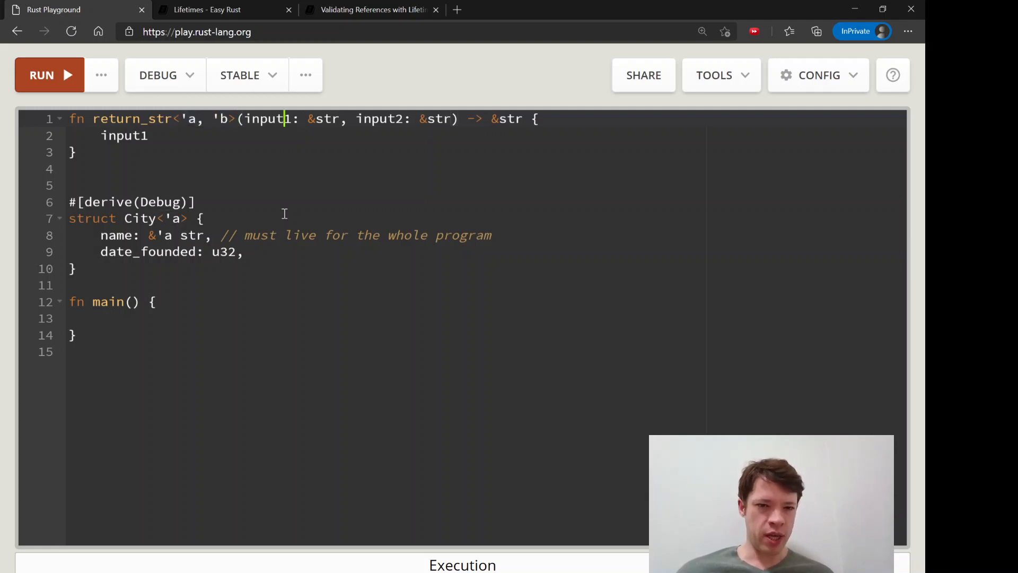
text('a)
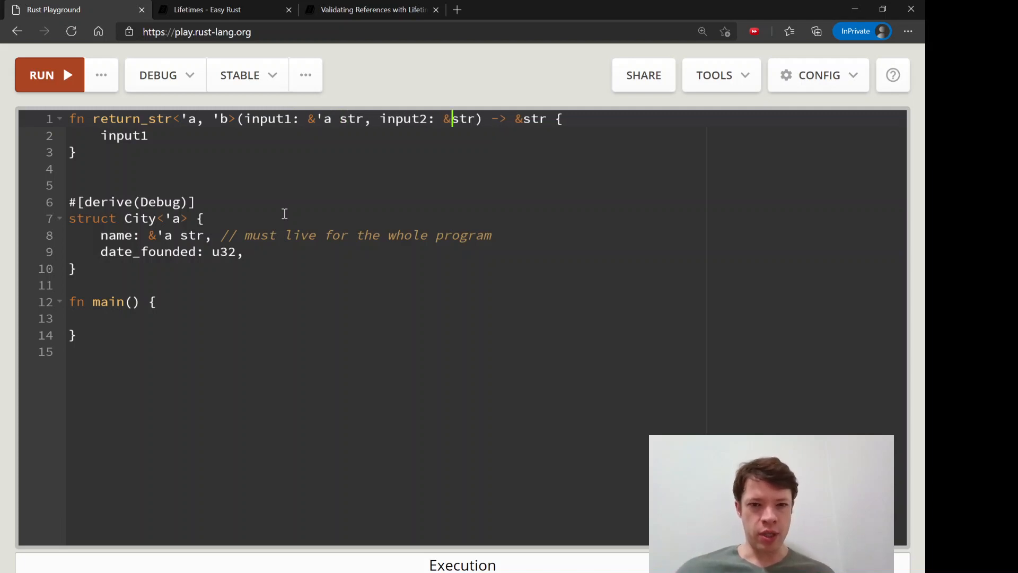
text('b)
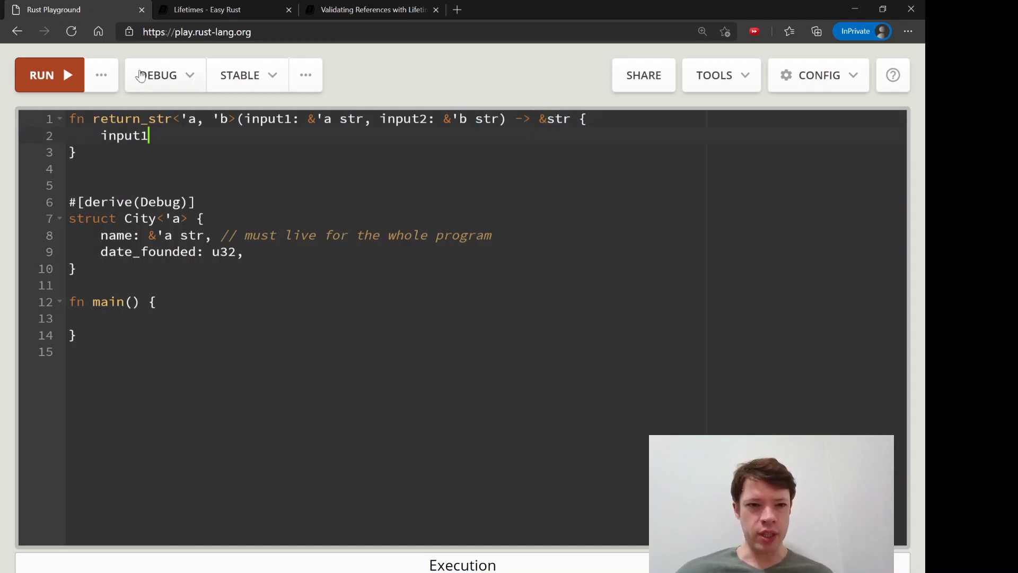
Compile the annotated version, strip the lifetimes from return_str, and recompile
click(49, 75)
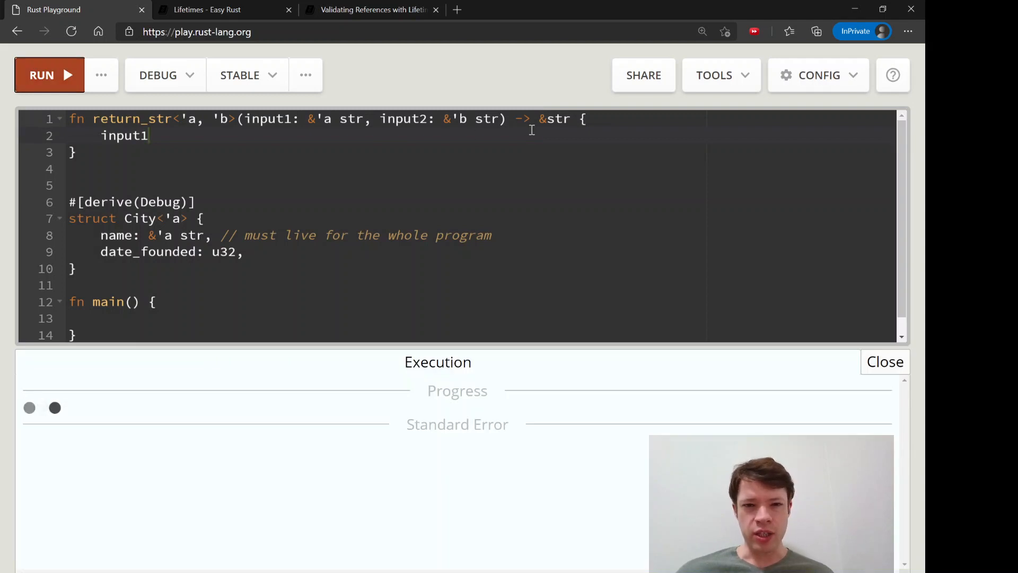
click(50, 74)
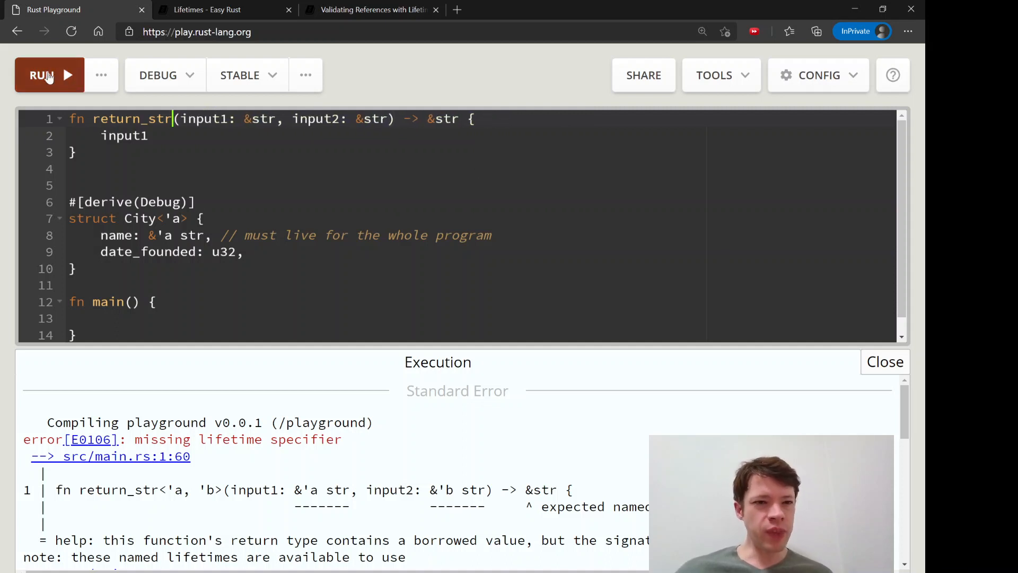
click(49, 75)
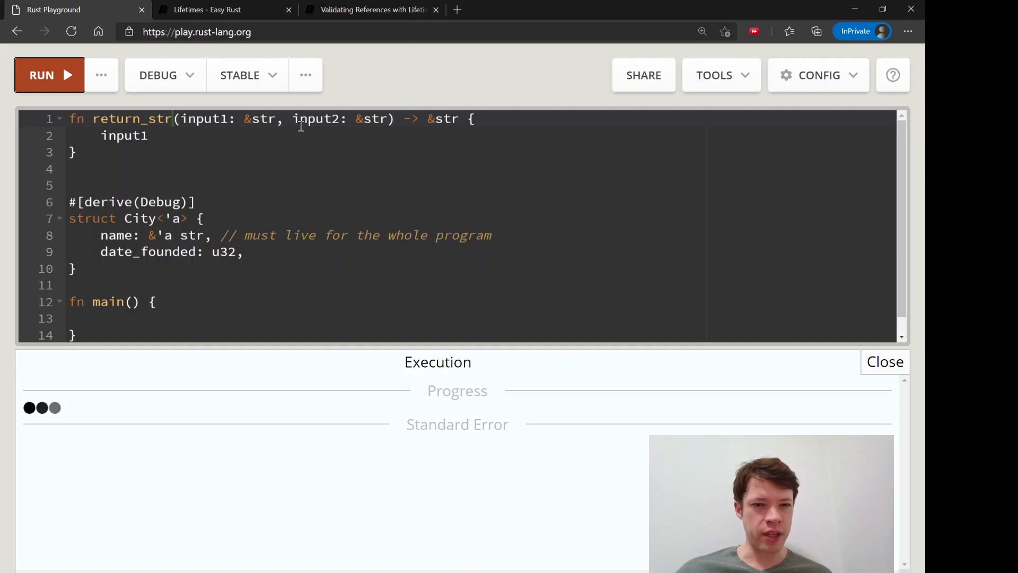
click(49, 75)
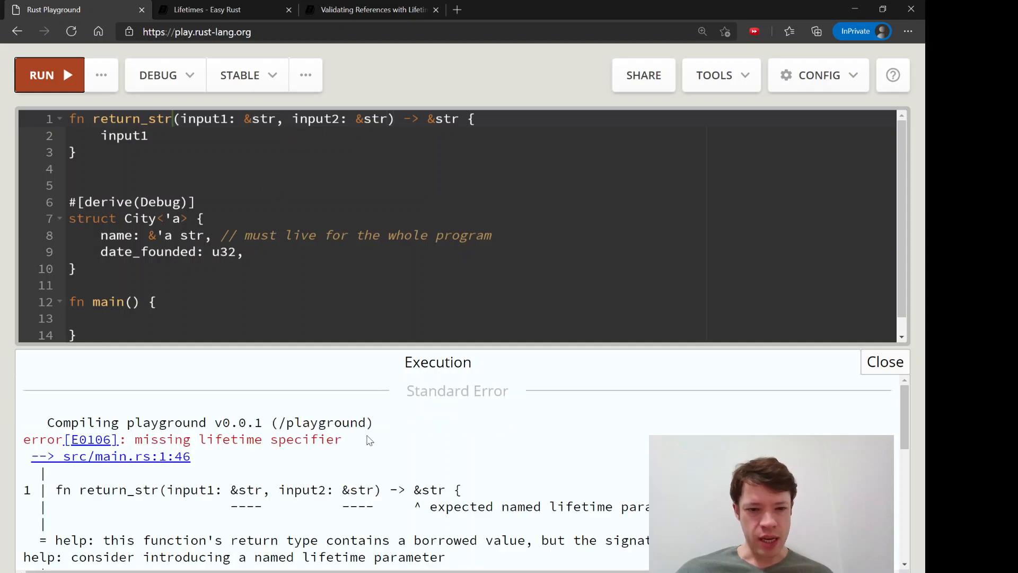
Scroll through the E0106 missing lifetime specifier errors suggesting a single 'a
scroll(down, 3)
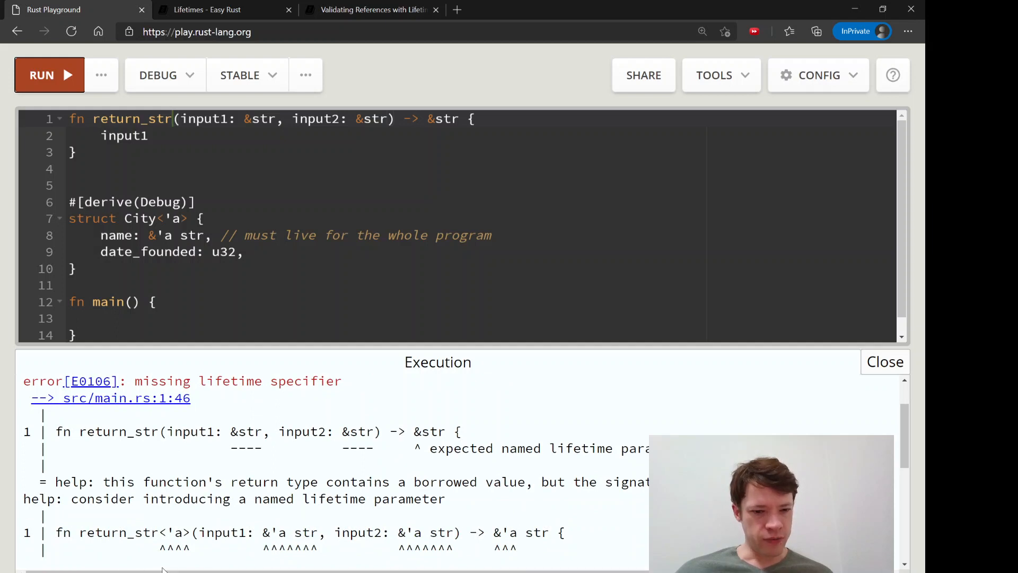
scroll(right, 3)
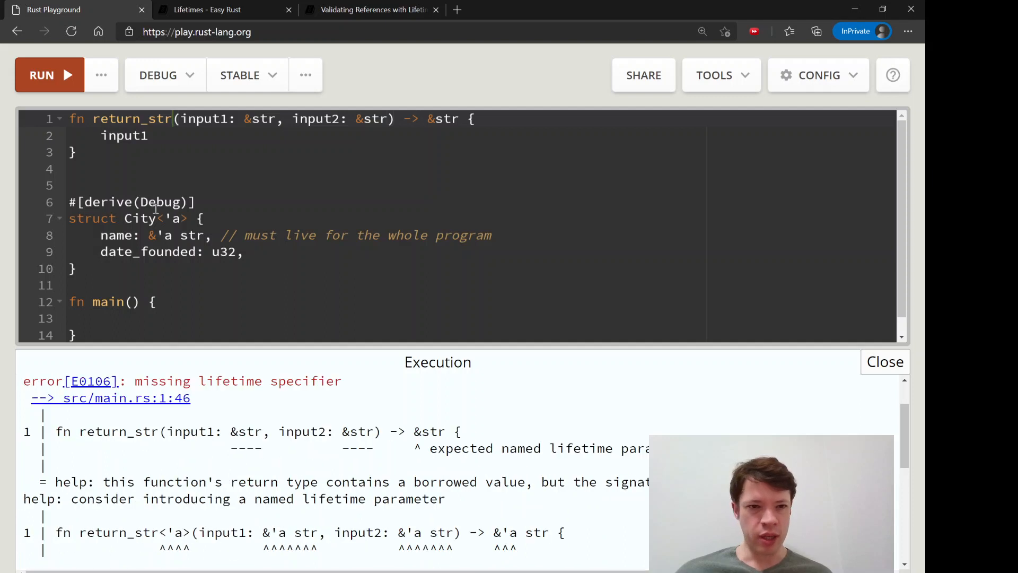
click(252, 119)
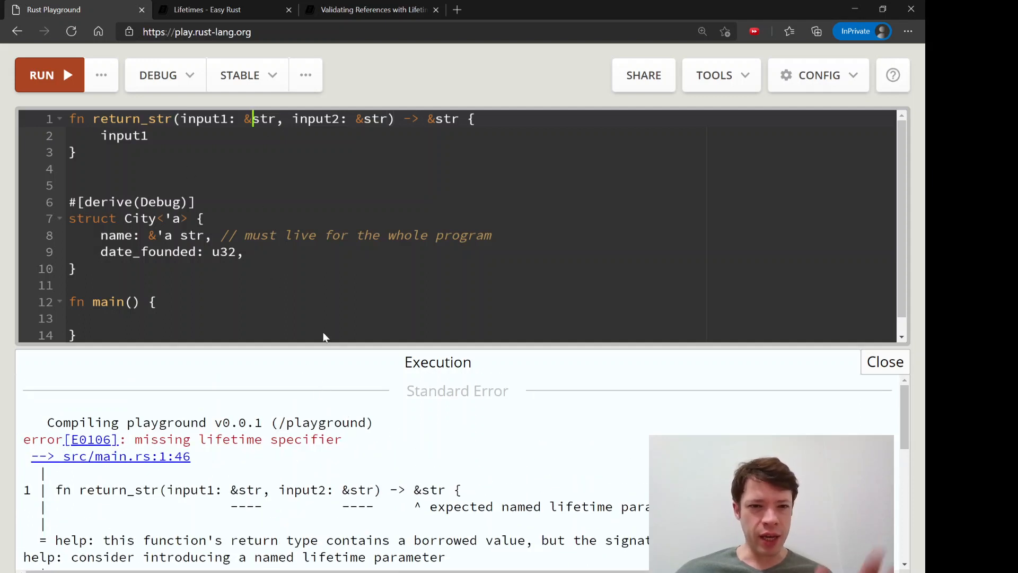
scroll(down, 3)
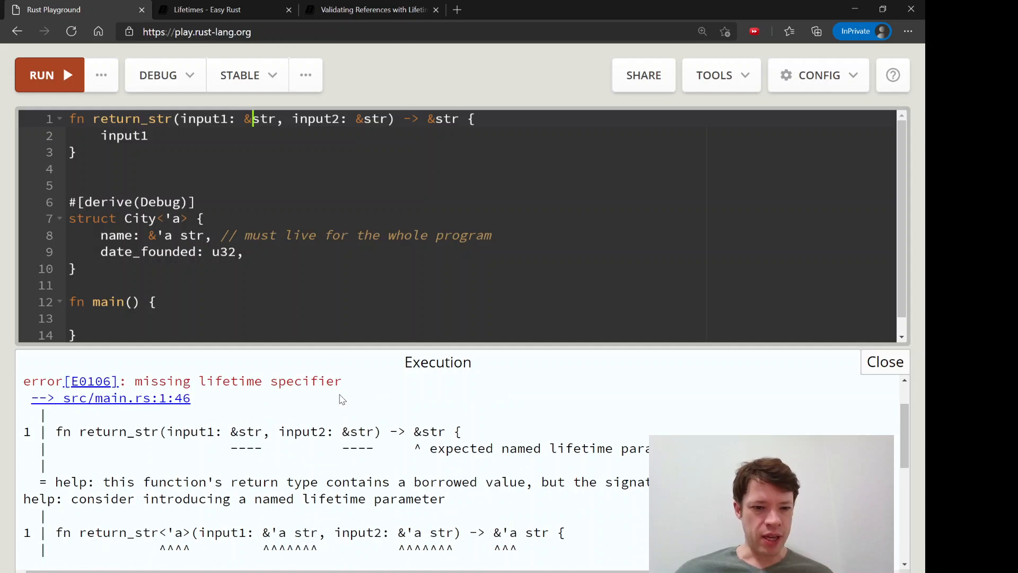
scroll(down, 3)
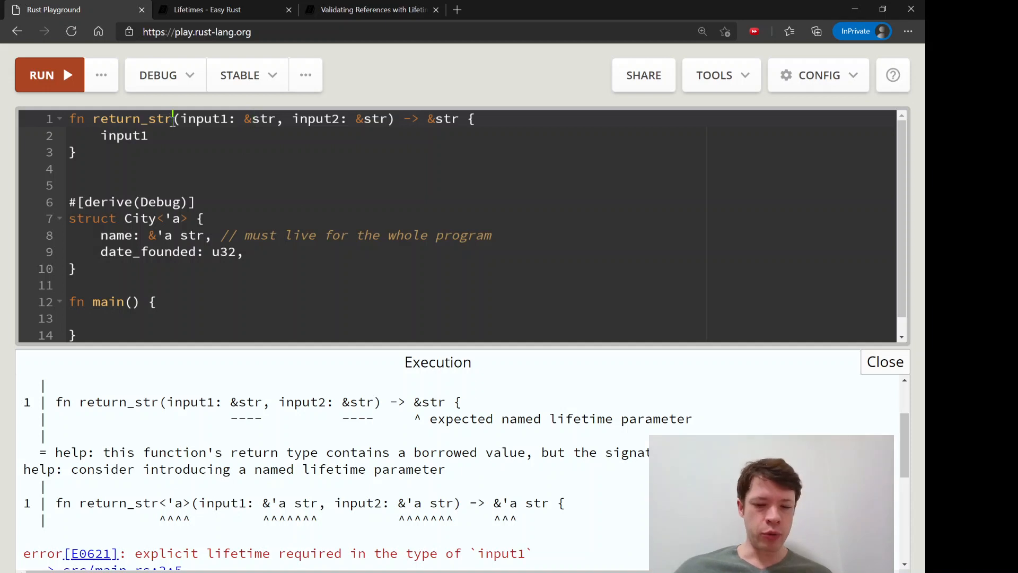
Add <'a> and annotate input1, input2 and the return as &'a str, compiling with only warnings
text(<'a>)
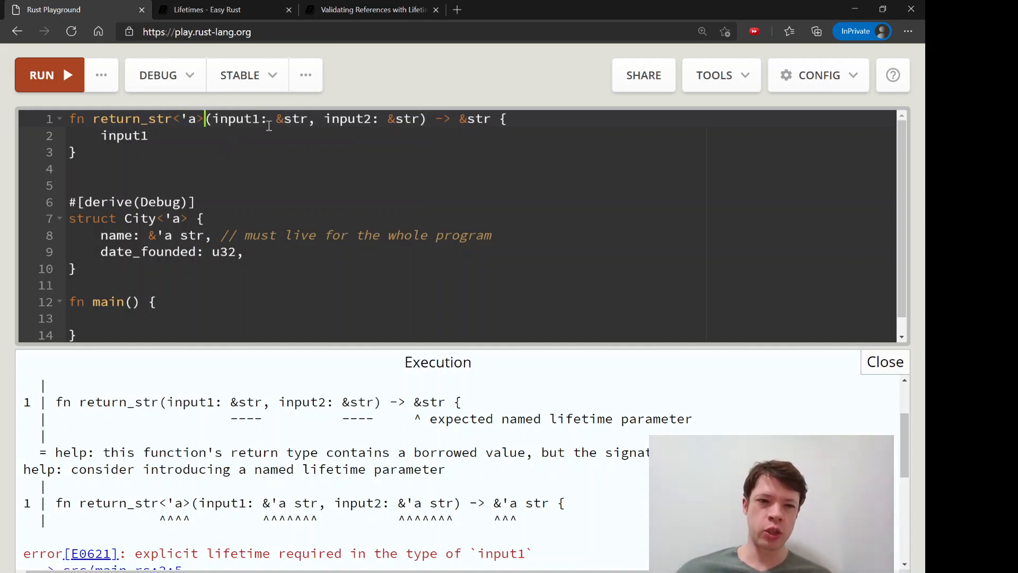
text(')
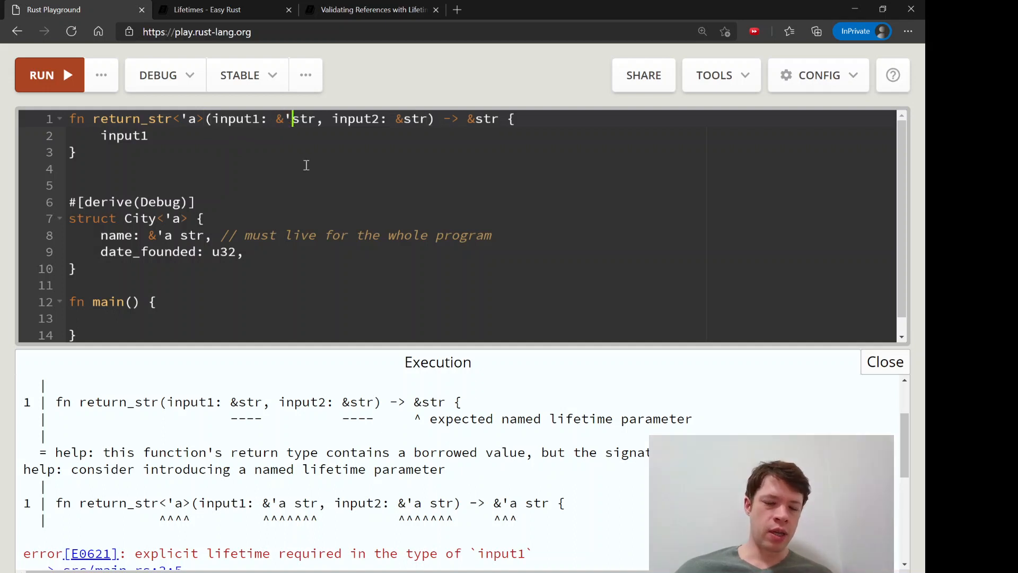
text('a)
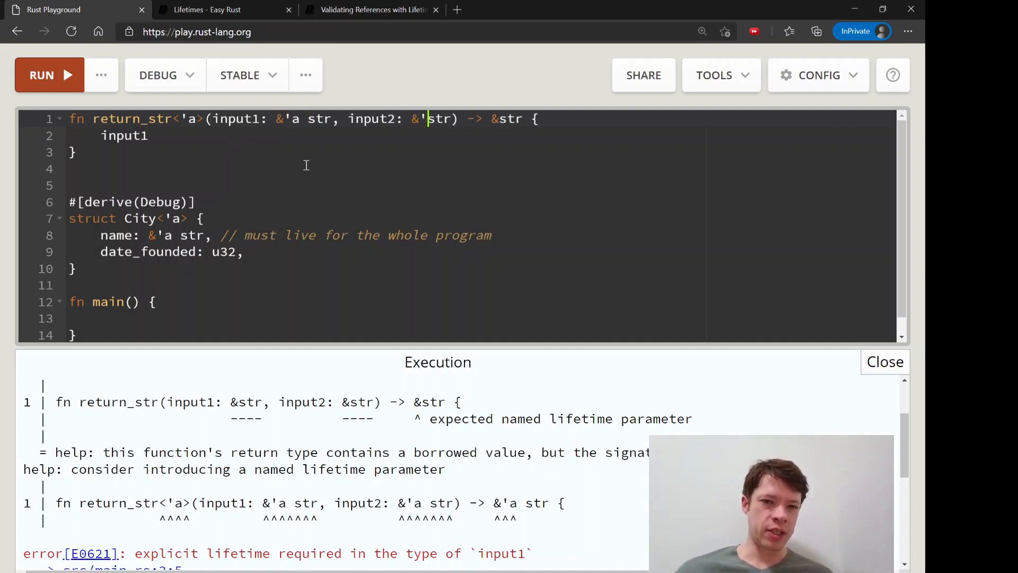
text('a)
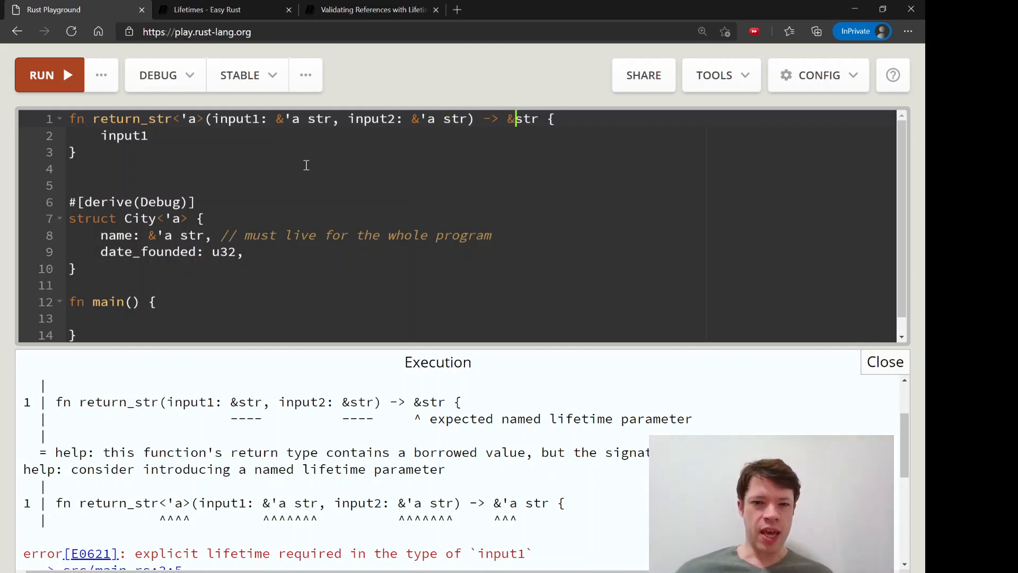
mouse_move(497, 487)
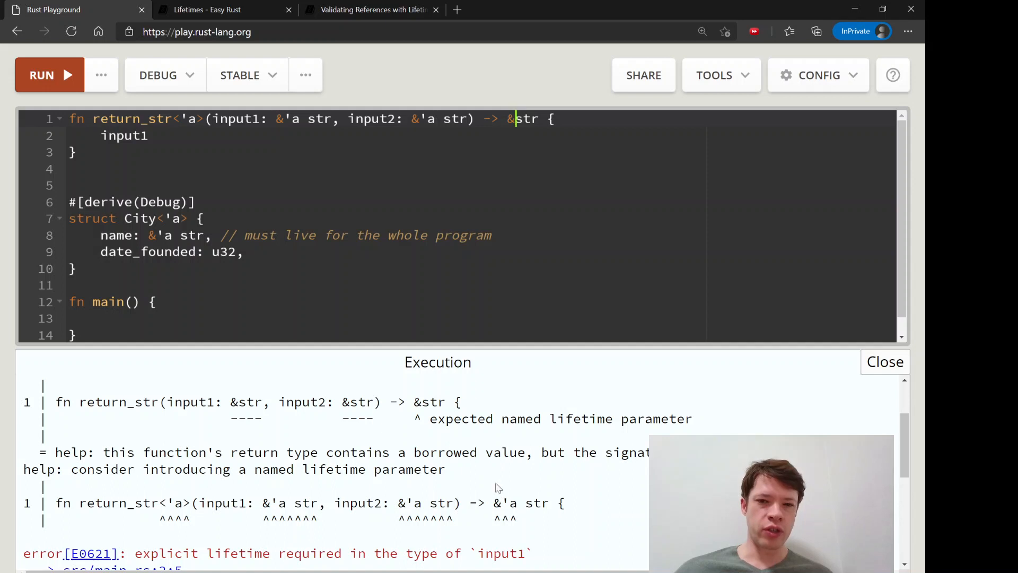
text('a)
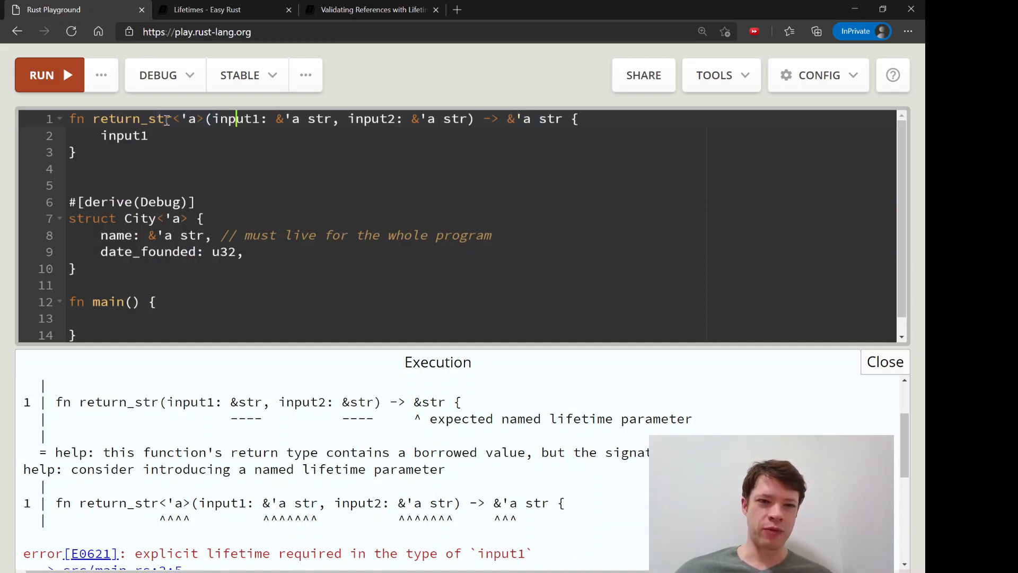
click(49, 74)
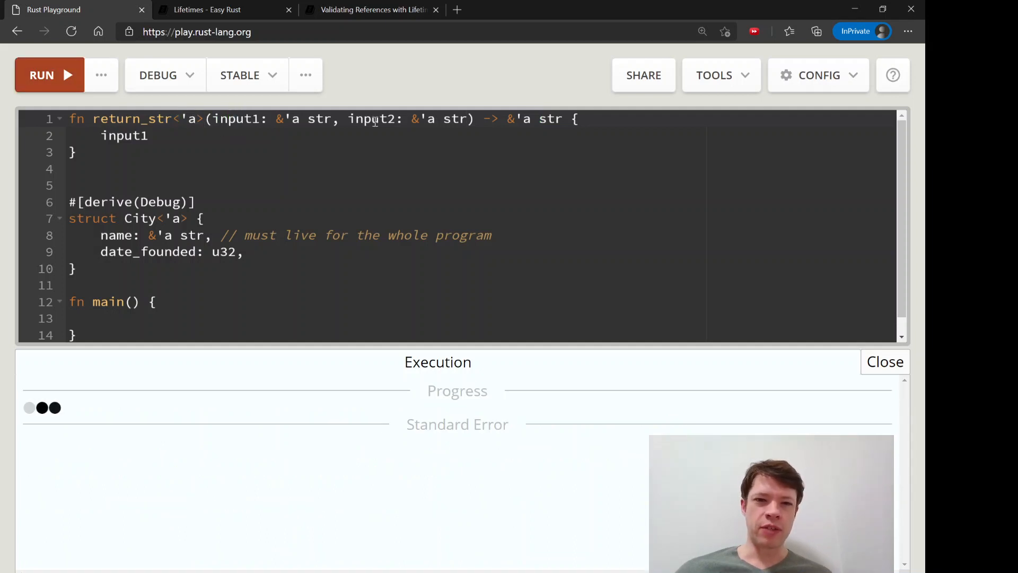
click(42, 75)
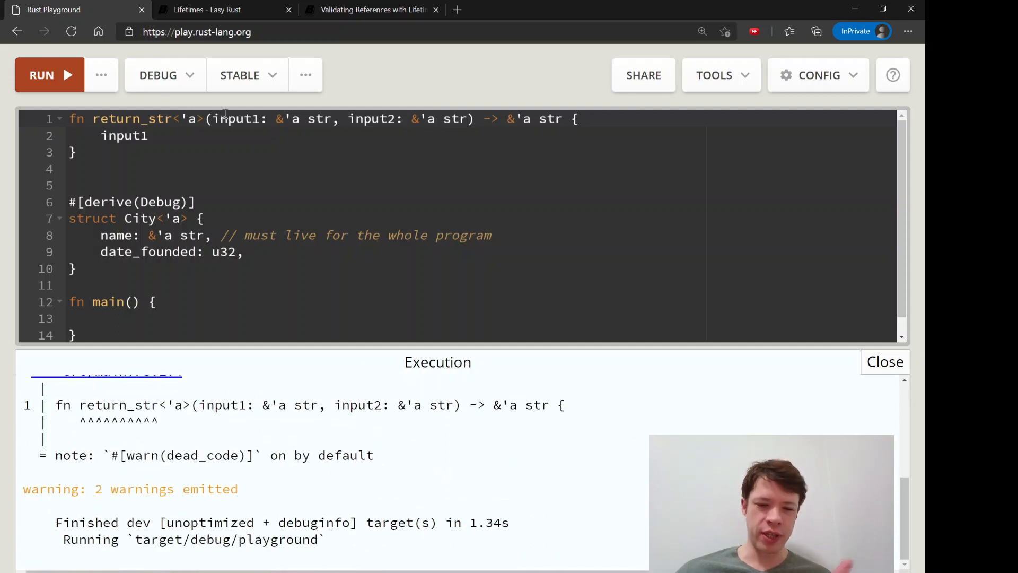
Add input3: &'a str to return_str's parameters and rerun, still getting only warnings
click(373, 9)
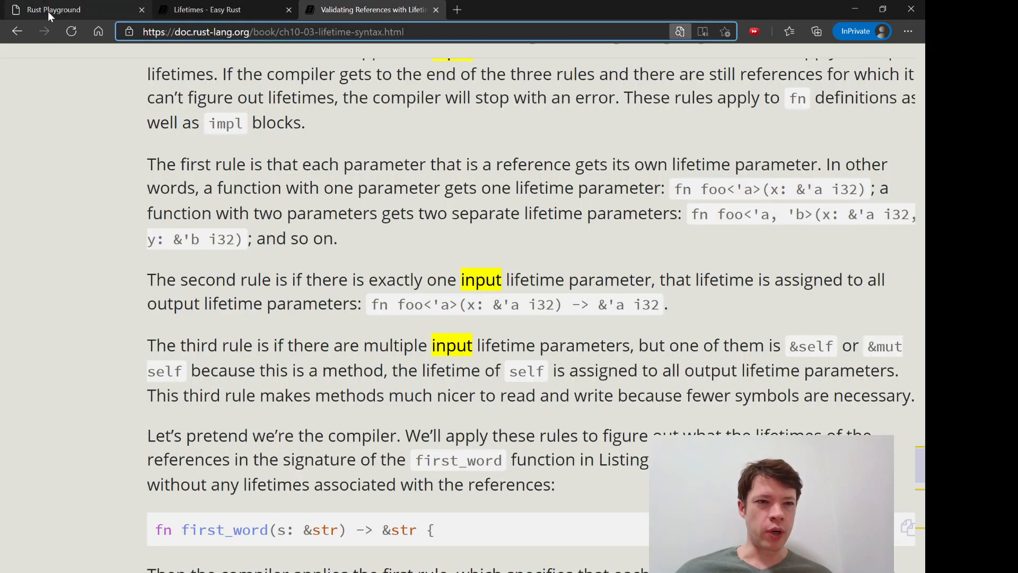
click(54, 9)
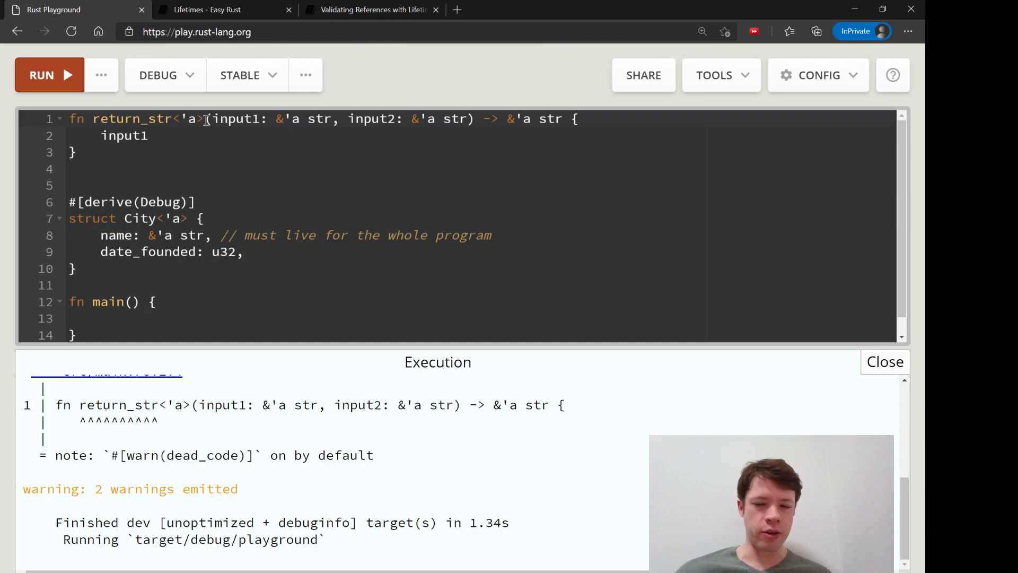
click(190, 119)
text(, input3: )
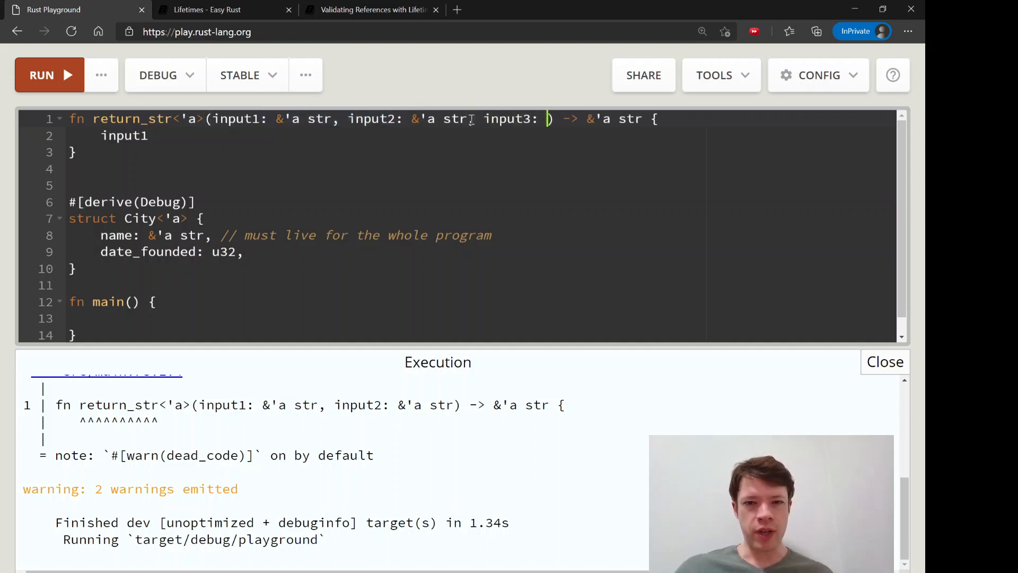
text(&'a s)
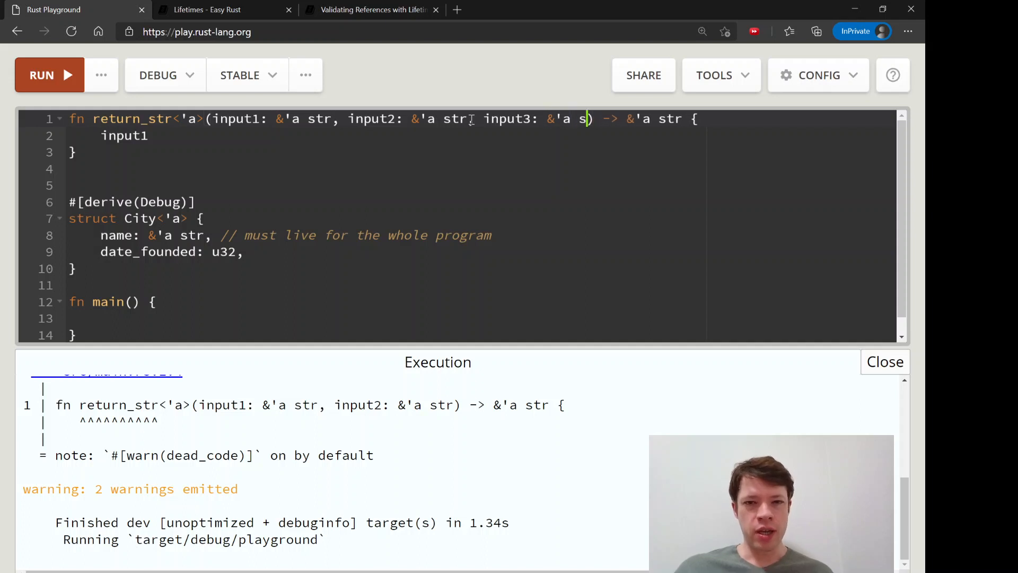
click(41, 75)
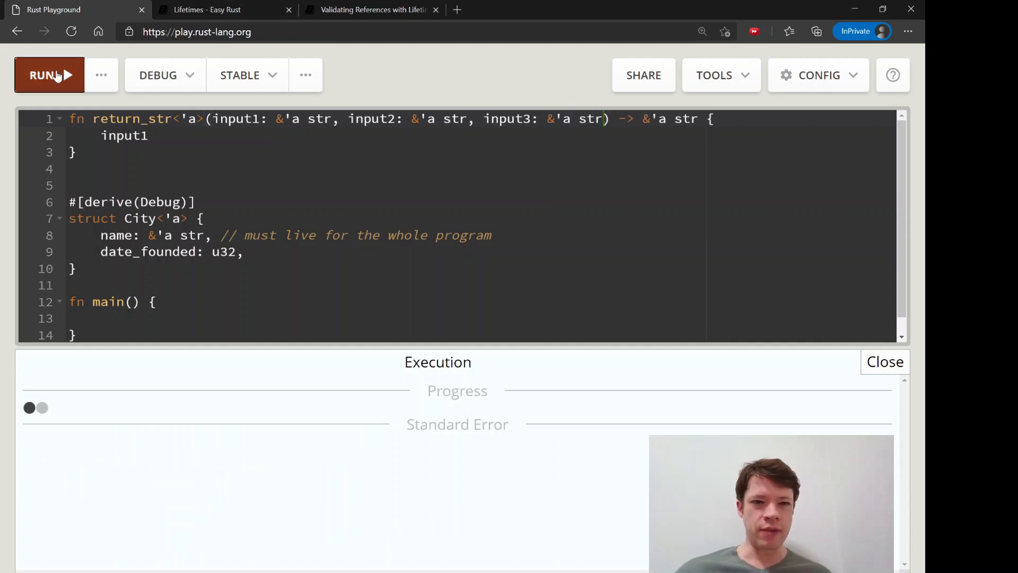
click(42, 75)
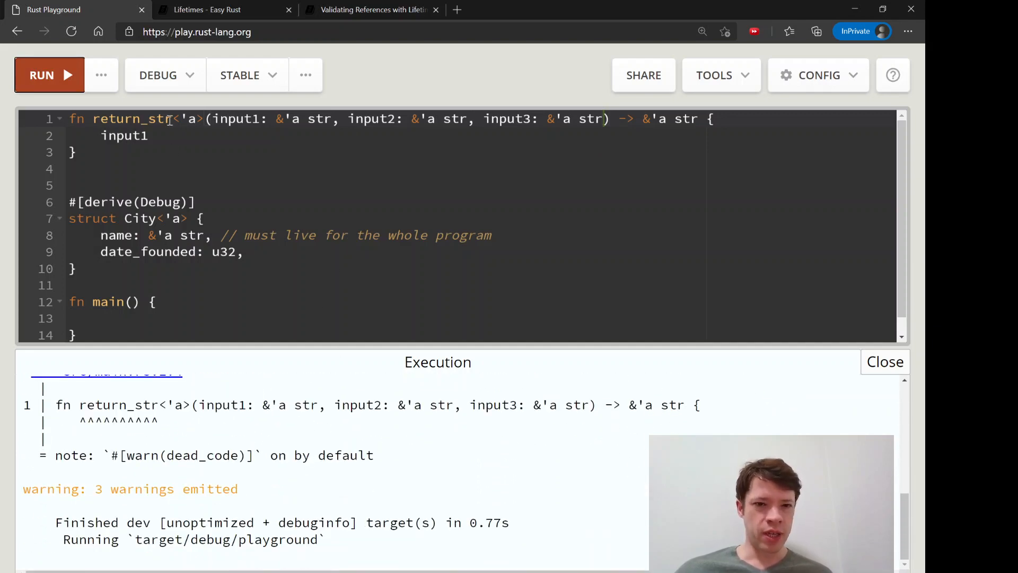
Reread the second elision rule, highlighting 'one input lifetime', then return to the code
click(373, 9)
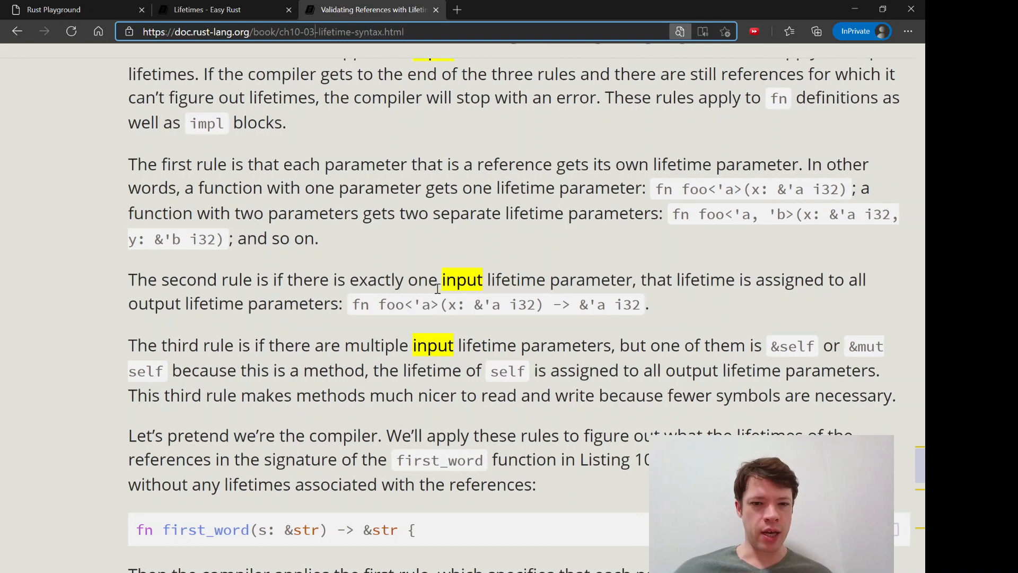
click(75, 9)
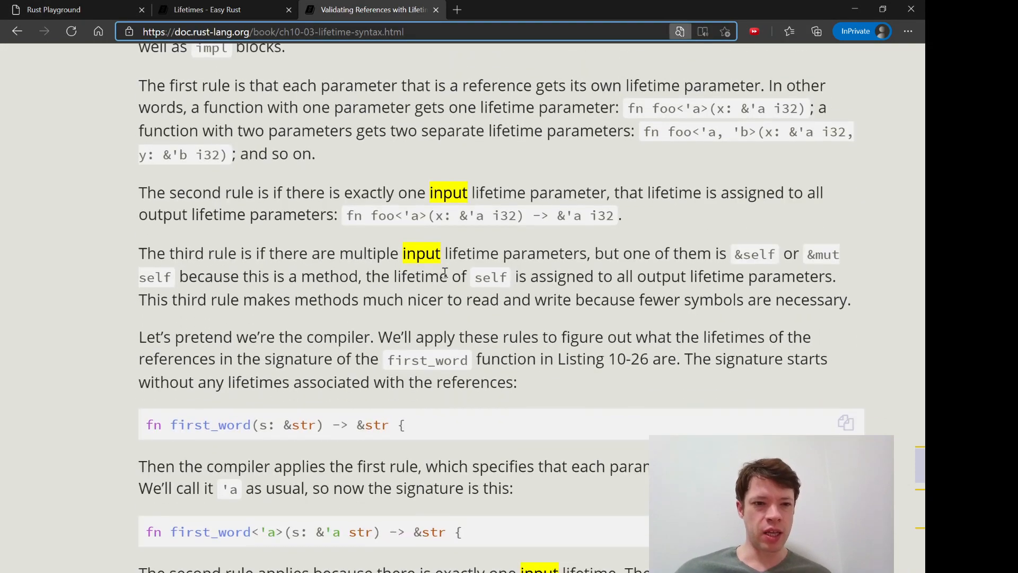
drag(167, 192, 291, 192)
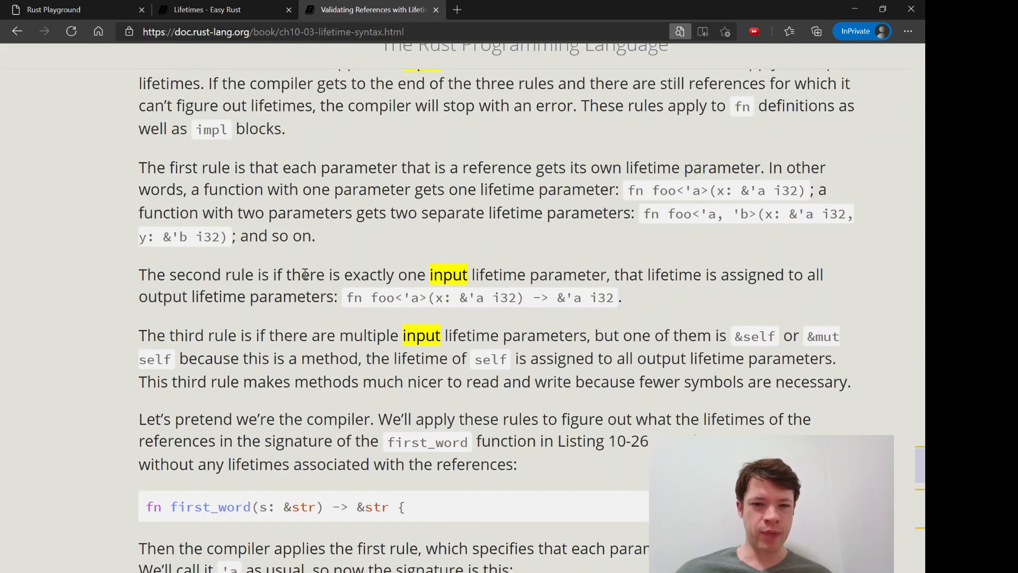
drag(202, 274, 513, 297)
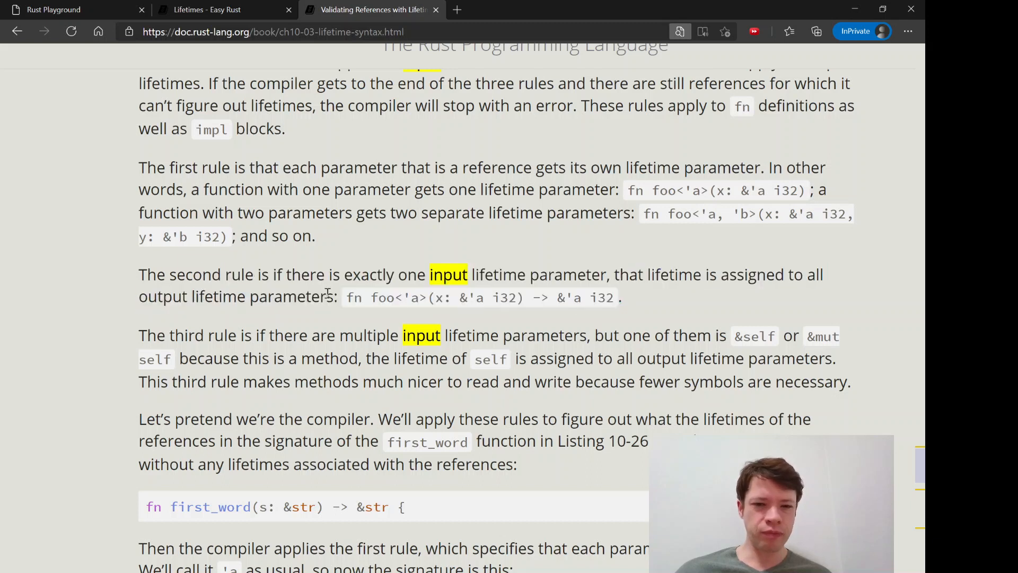
drag(396, 274, 524, 274)
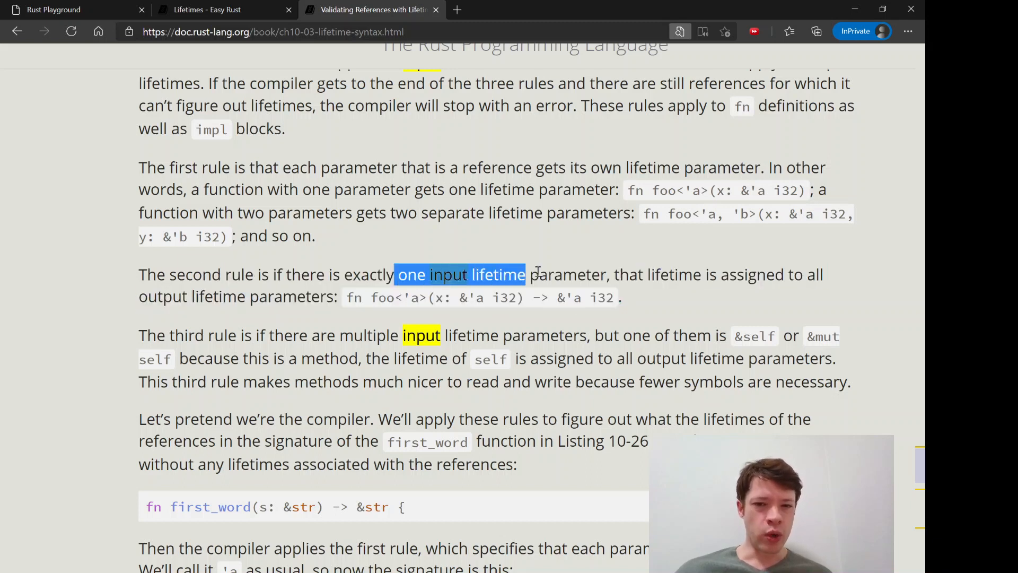
click(71, 9)
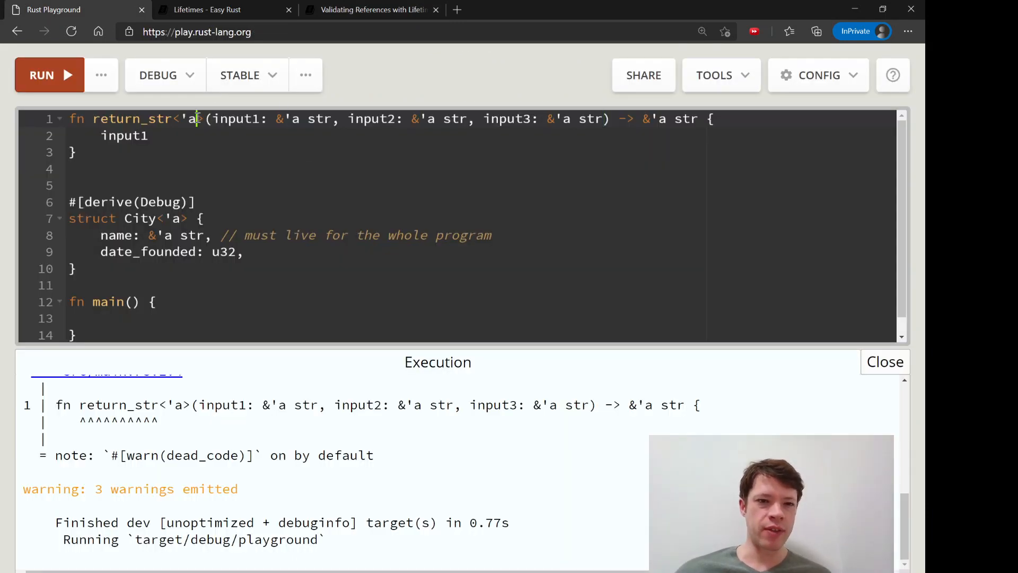
Remove the lifetimes plus input2 and input3, and compile the single-input return_str
key(Backspace)
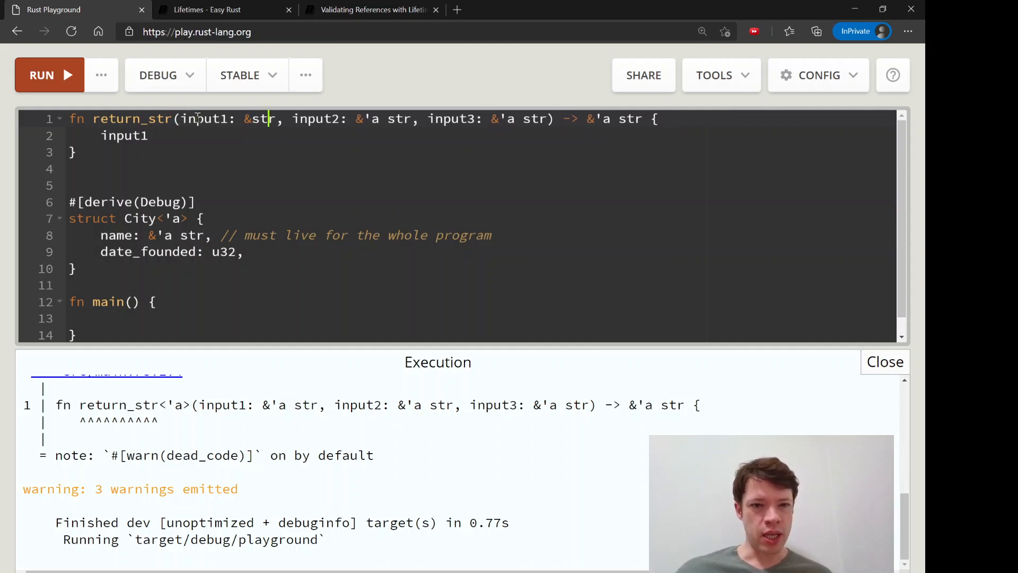
drag(278, 119, 516, 119)
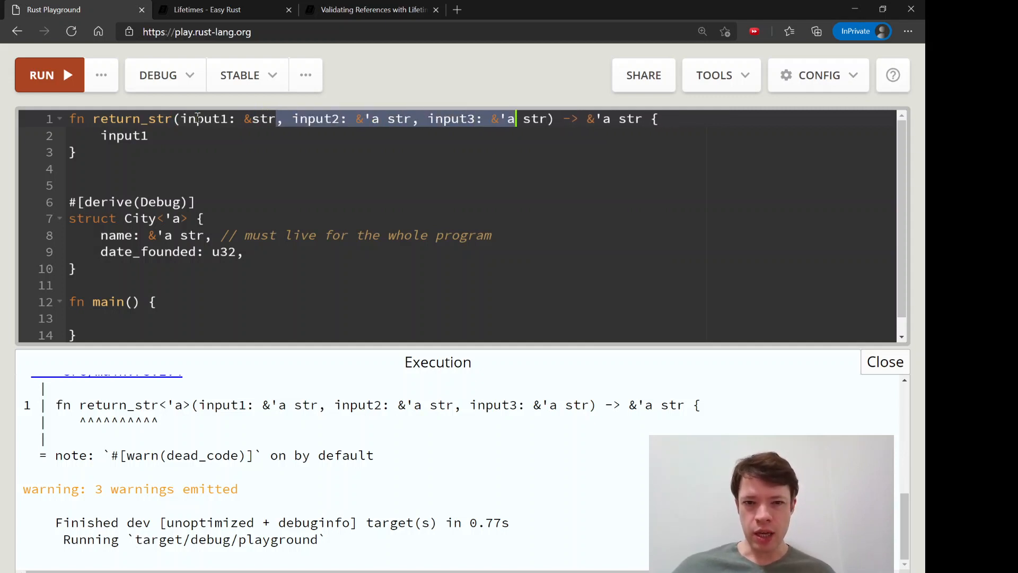
key(Delete)
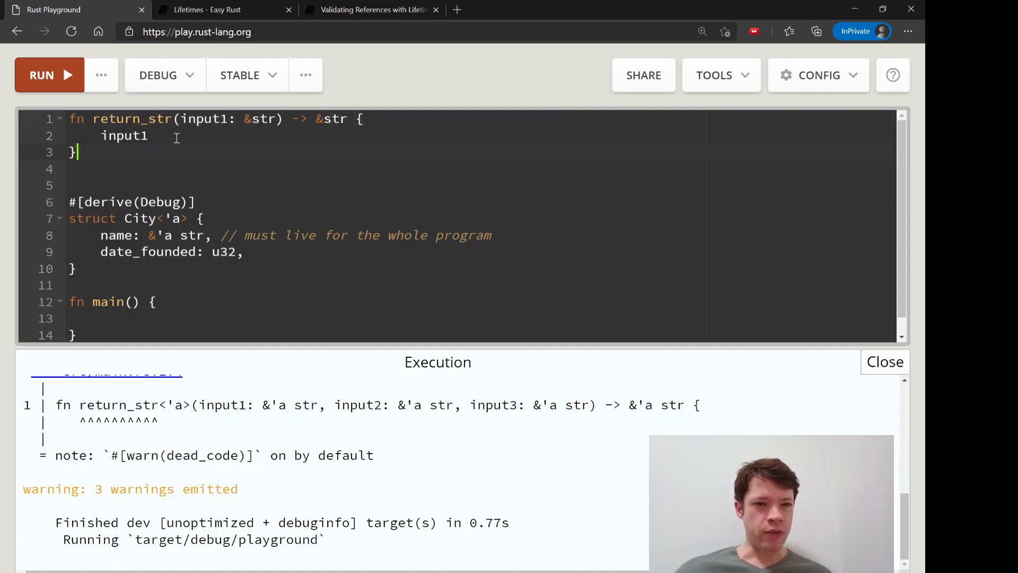
click(49, 75)
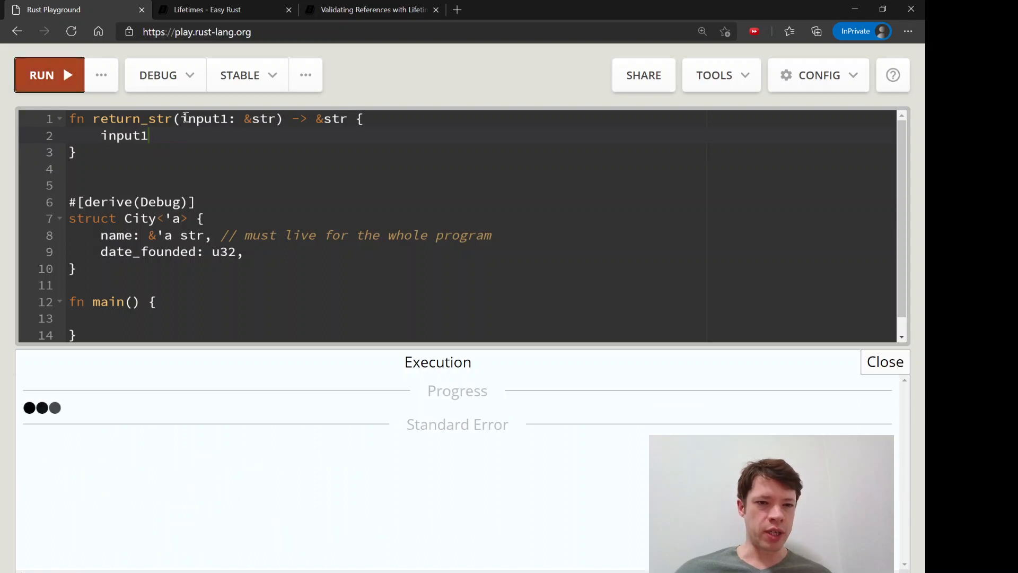
Type the <'a> lifetime and &'a annotations back into return_str's signature
drag(182, 118, 280, 118)
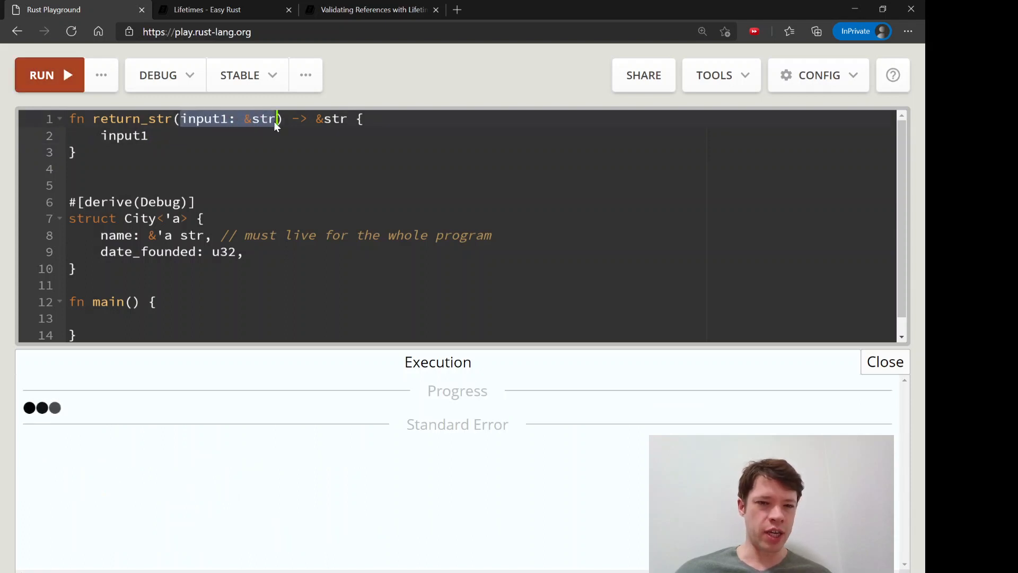
click(49, 75)
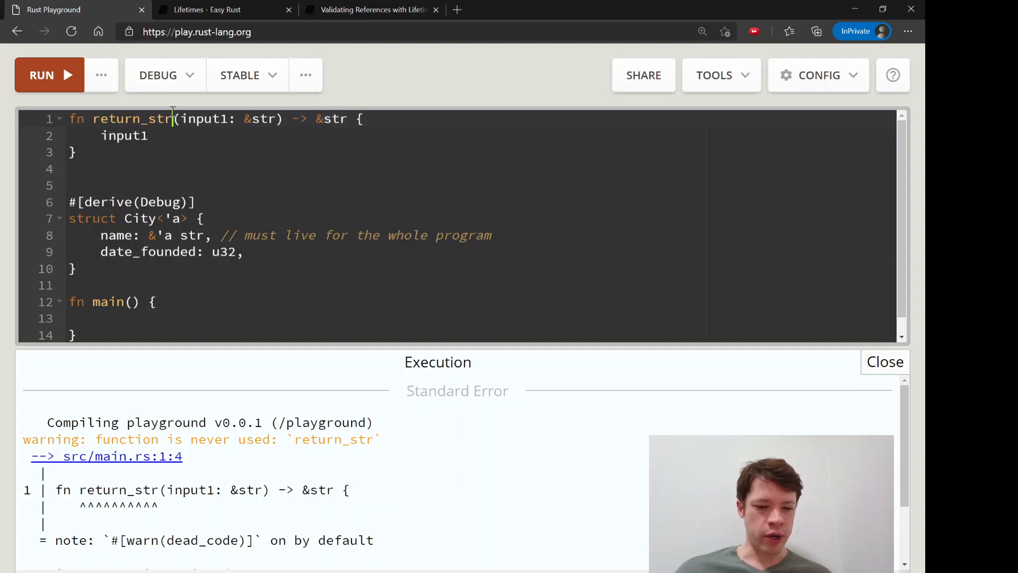
text(<'a>)
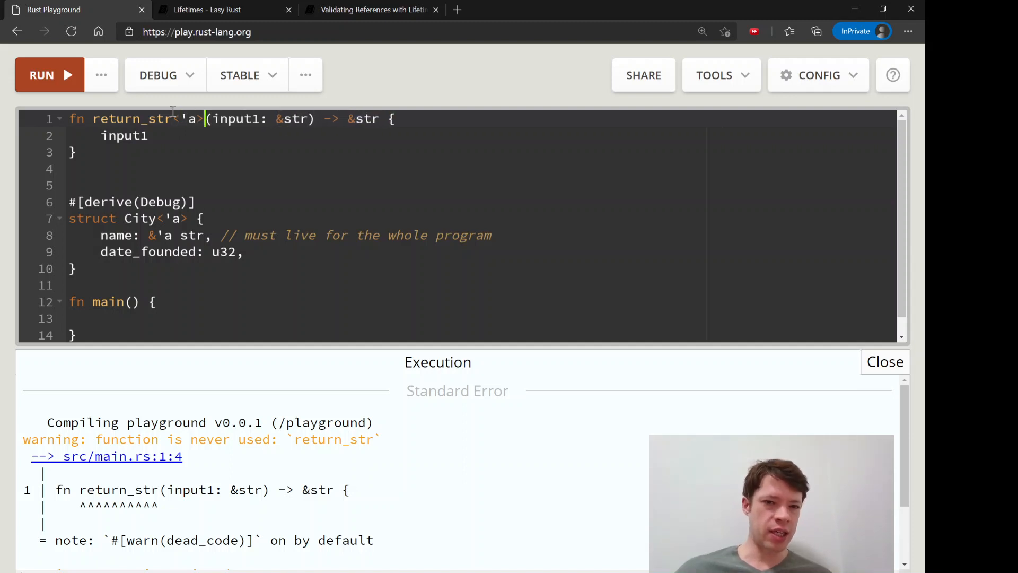
text('a)
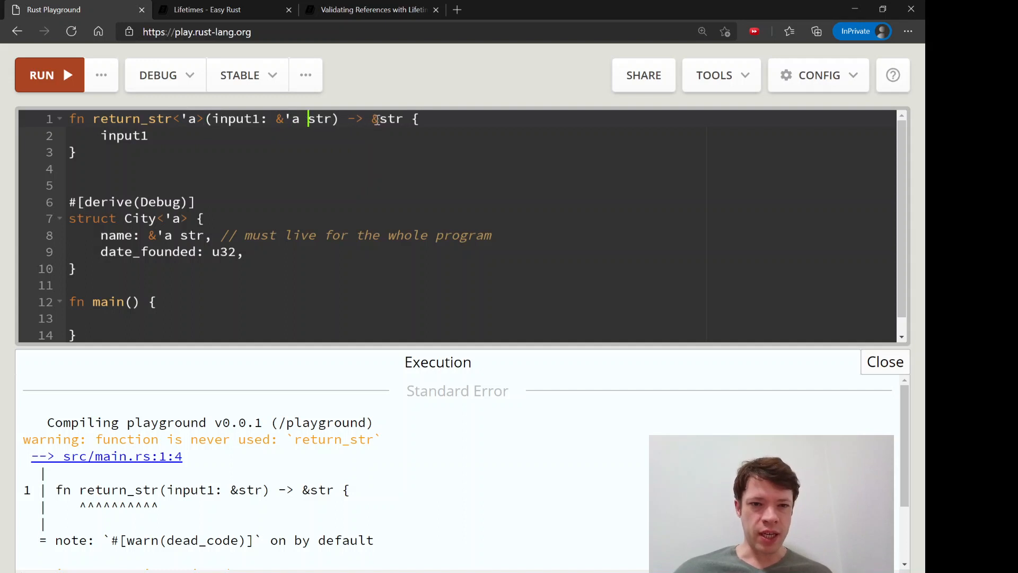
text('a)
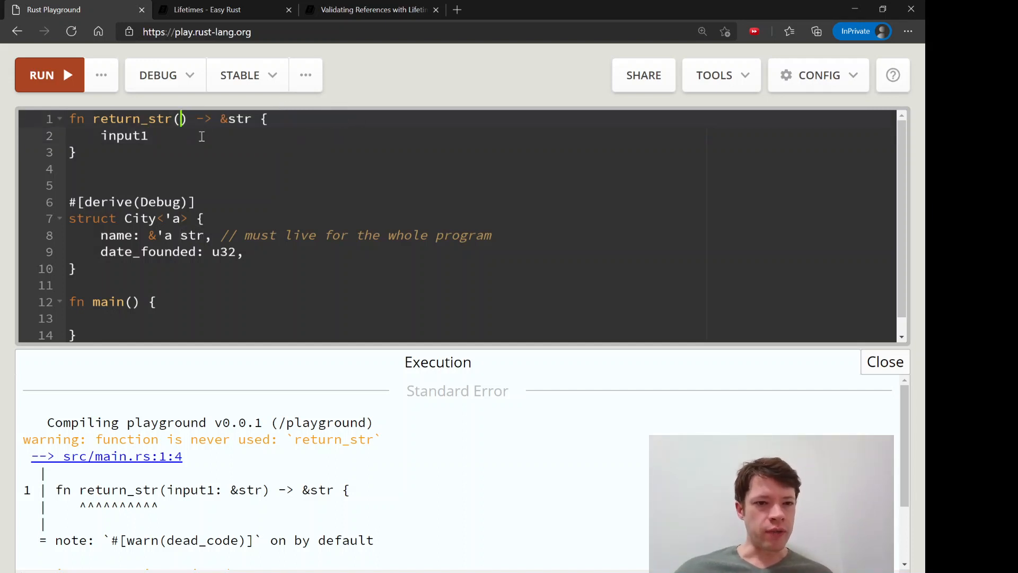
Delete input1 from return_str's body and begin typing a quoted string in its place
double_click(123, 136)
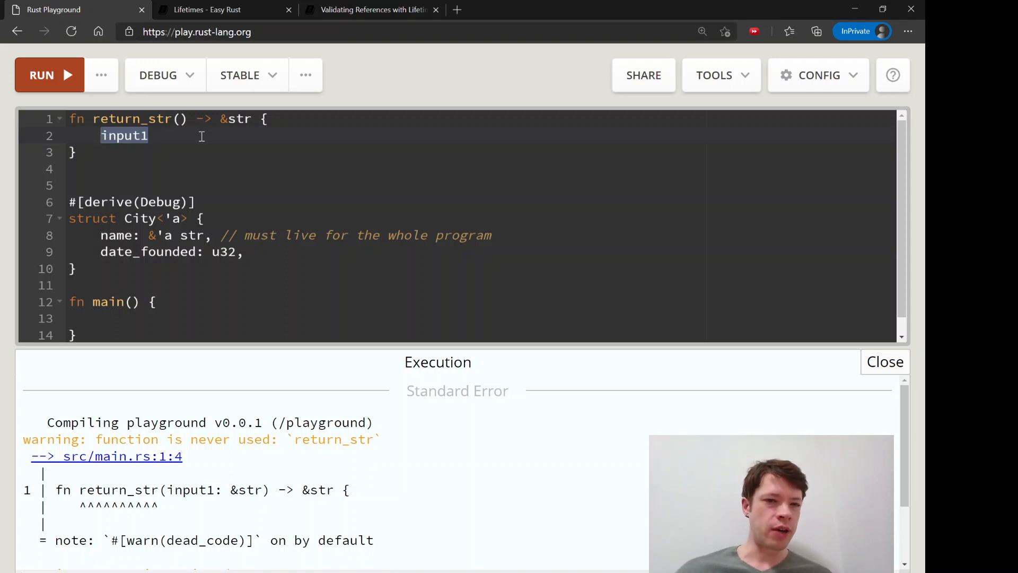
key(Delete)
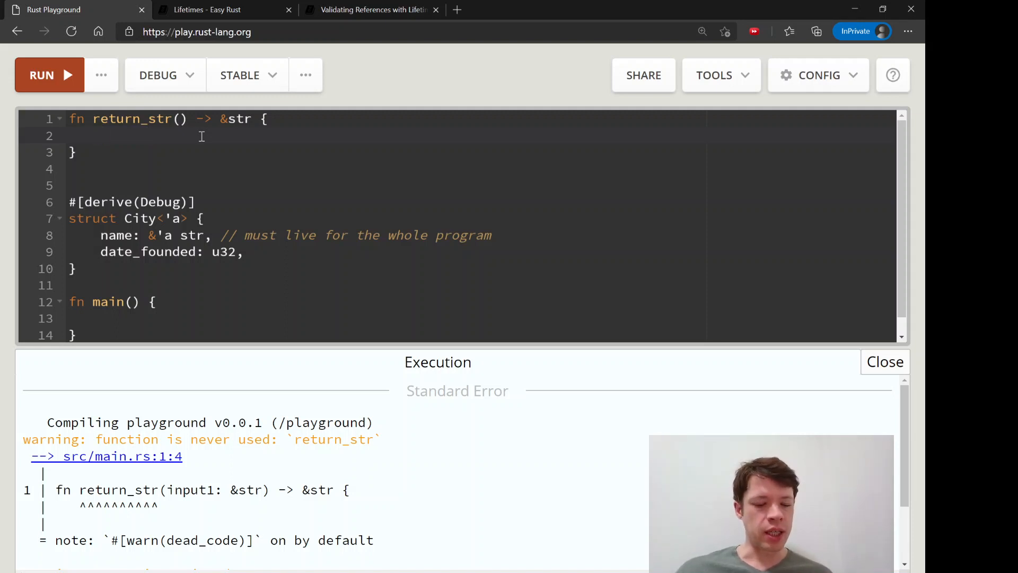
text("tho)
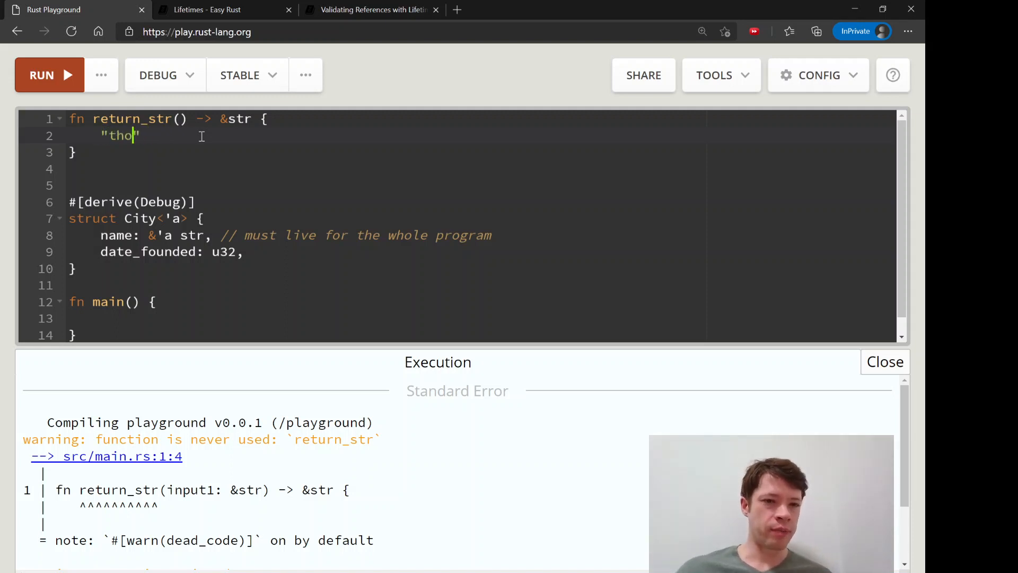
key(Backspace)
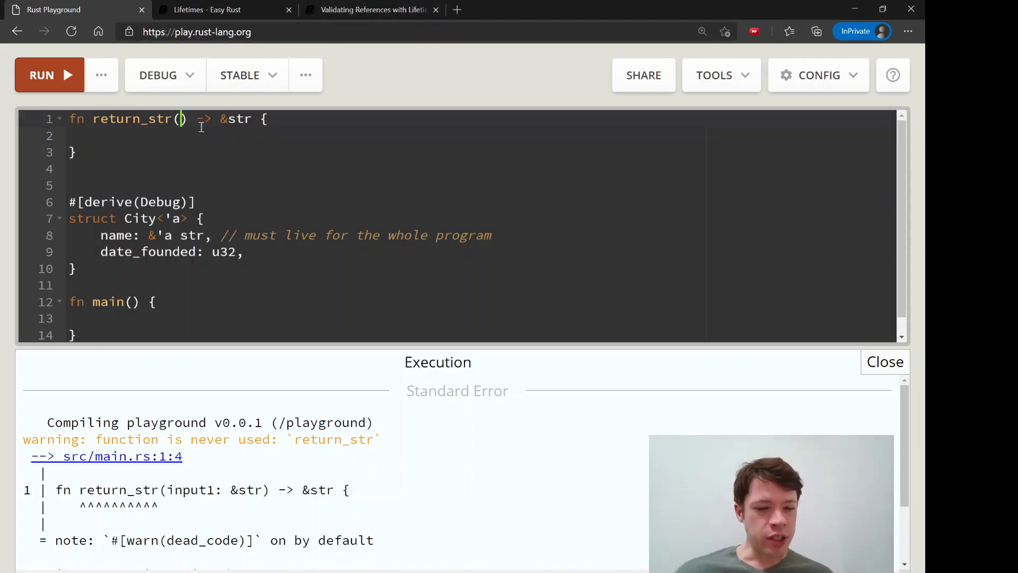
Give return_str input: &str, return &x from a local String x, and compile to get E0515
text(input:)
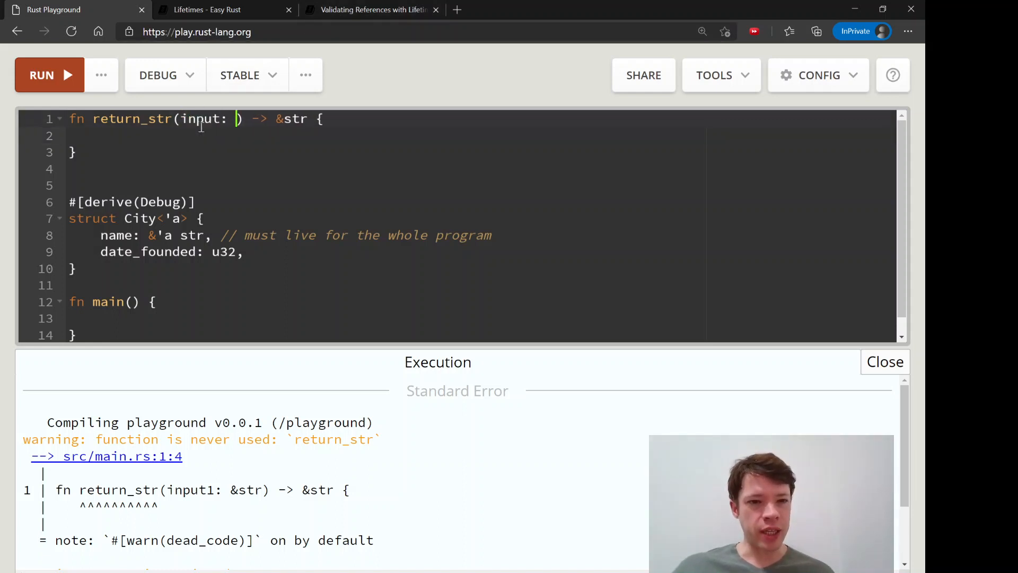
text(&str))
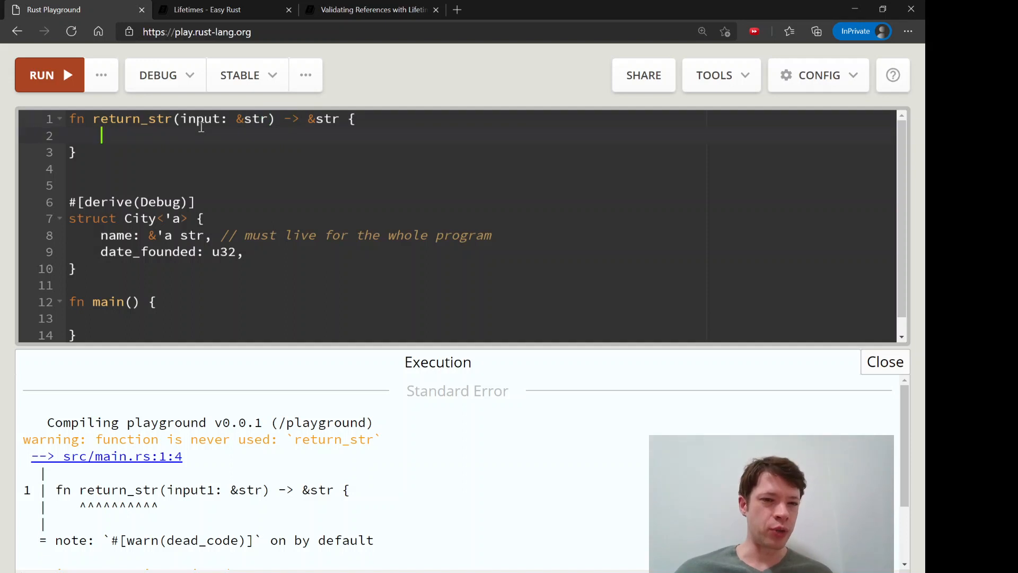
text(let)
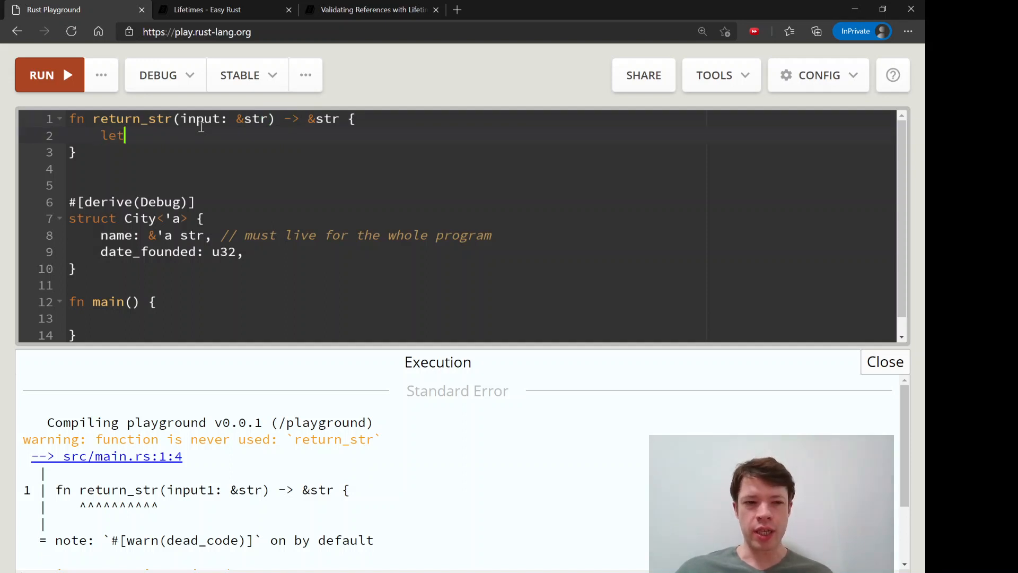
text(x = "Strin")
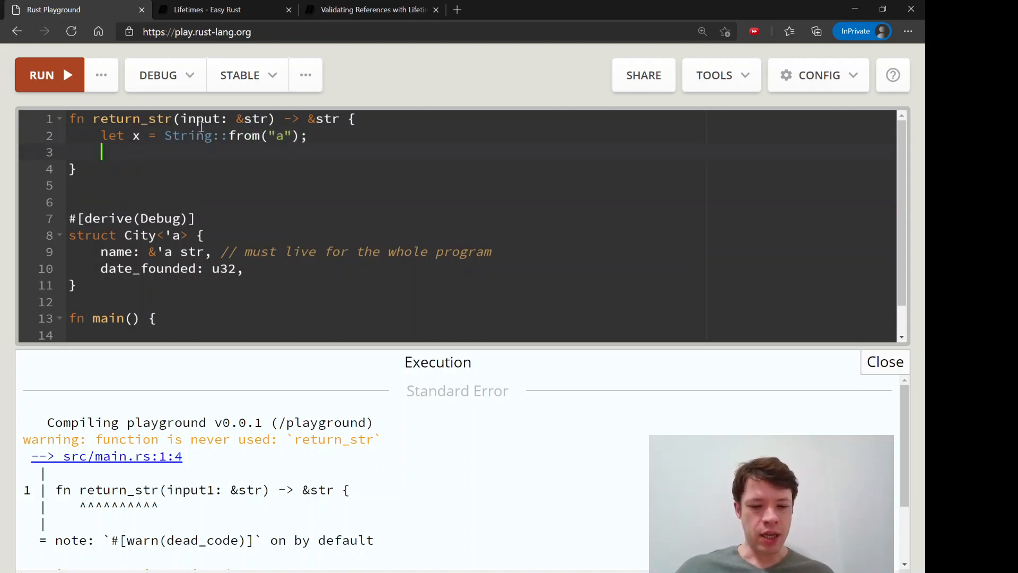
text(&x)
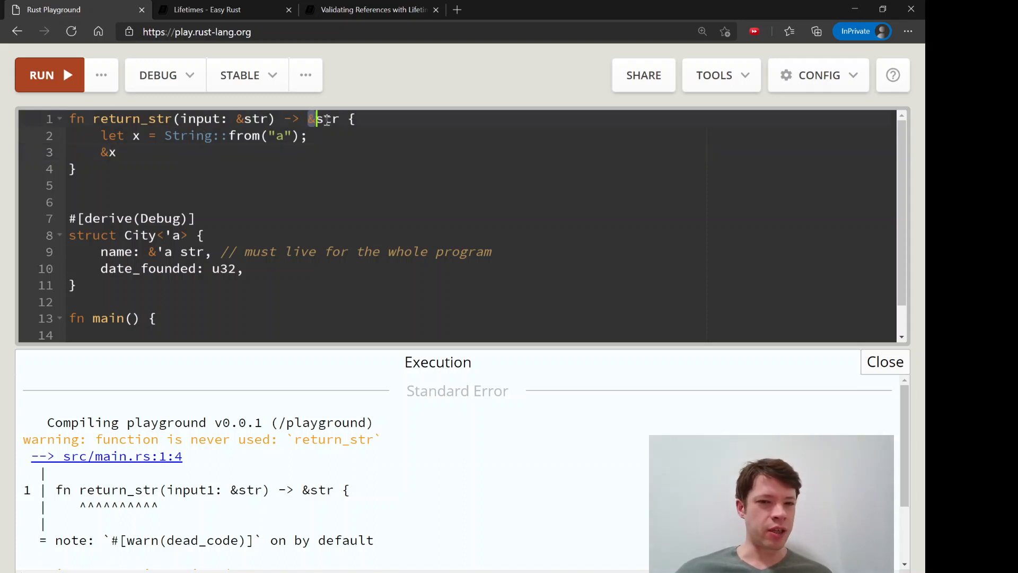
click(49, 75)
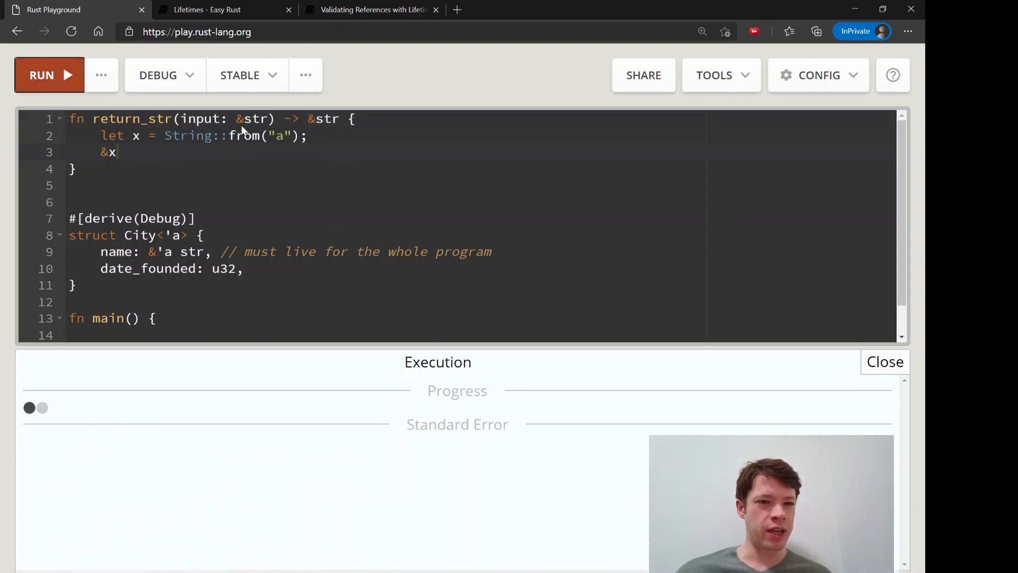
click(48, 75)
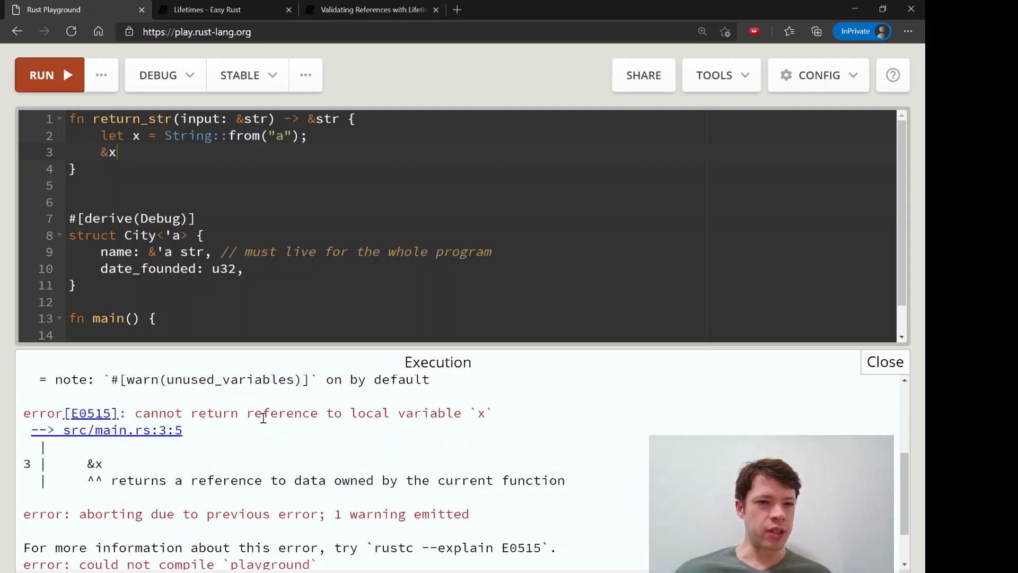
mouse_move(240, 443)
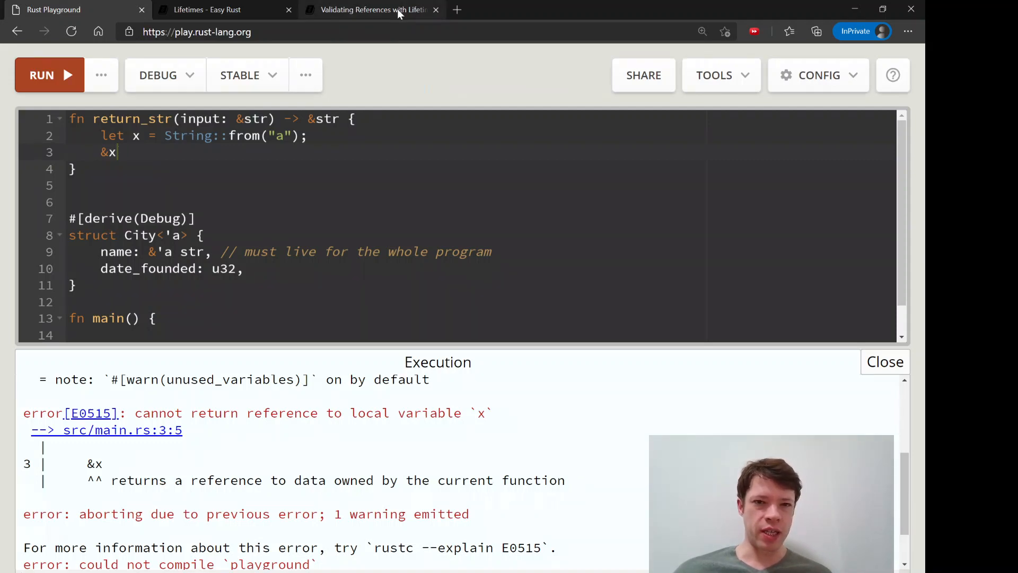
click(373, 9)
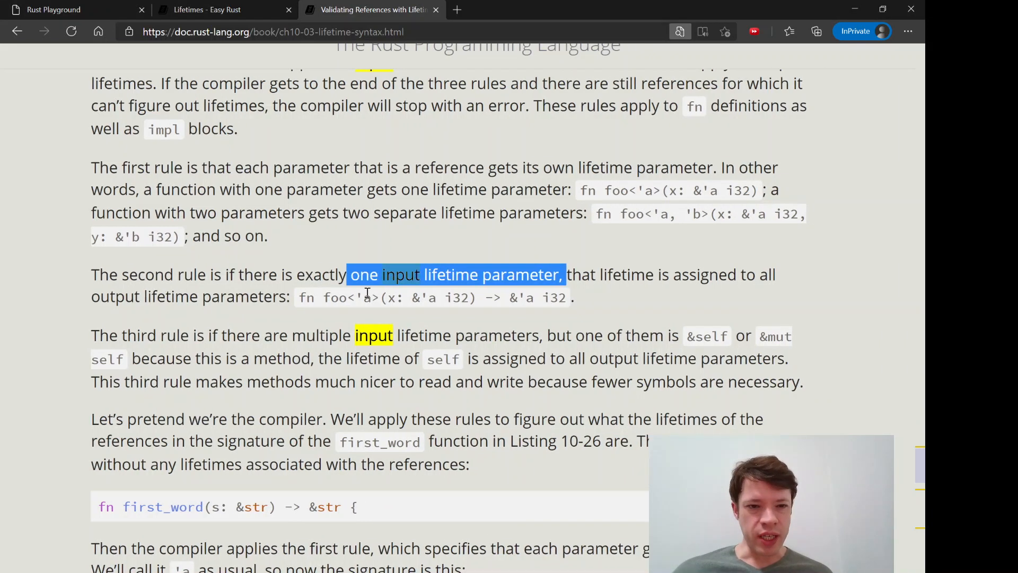
scroll(down, 3)
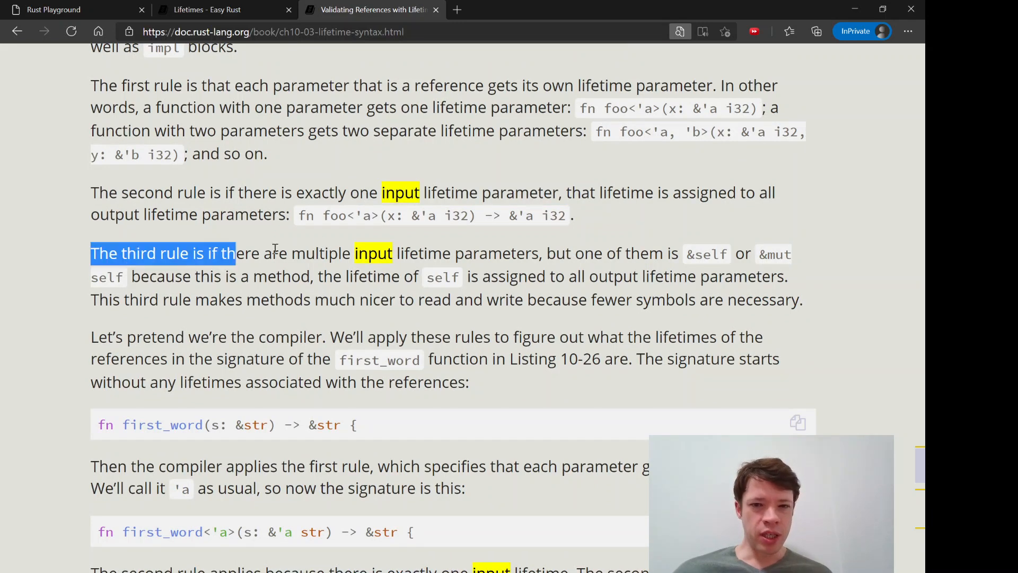
drag(235, 254, 487, 254)
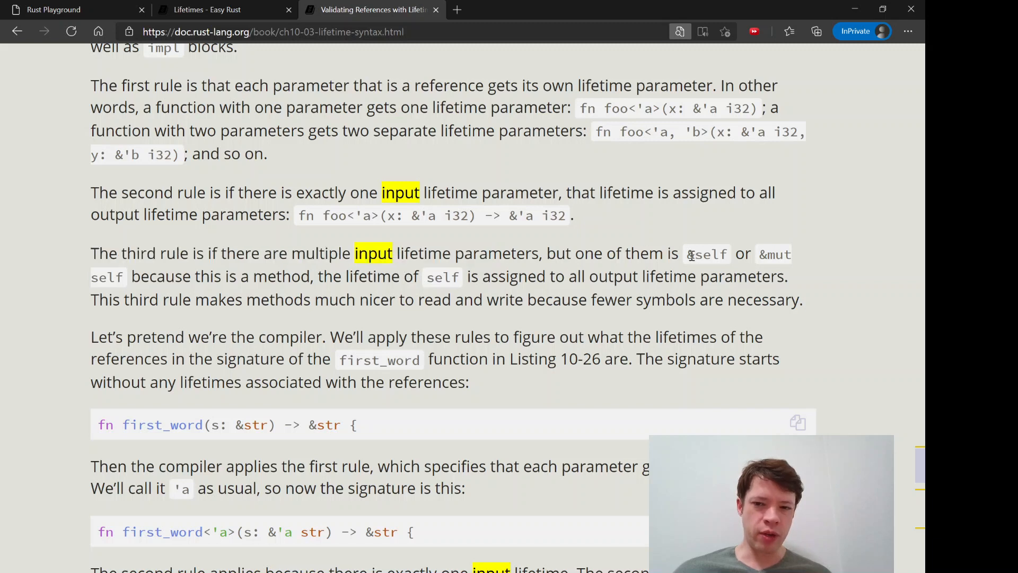
drag(687, 253, 164, 276)
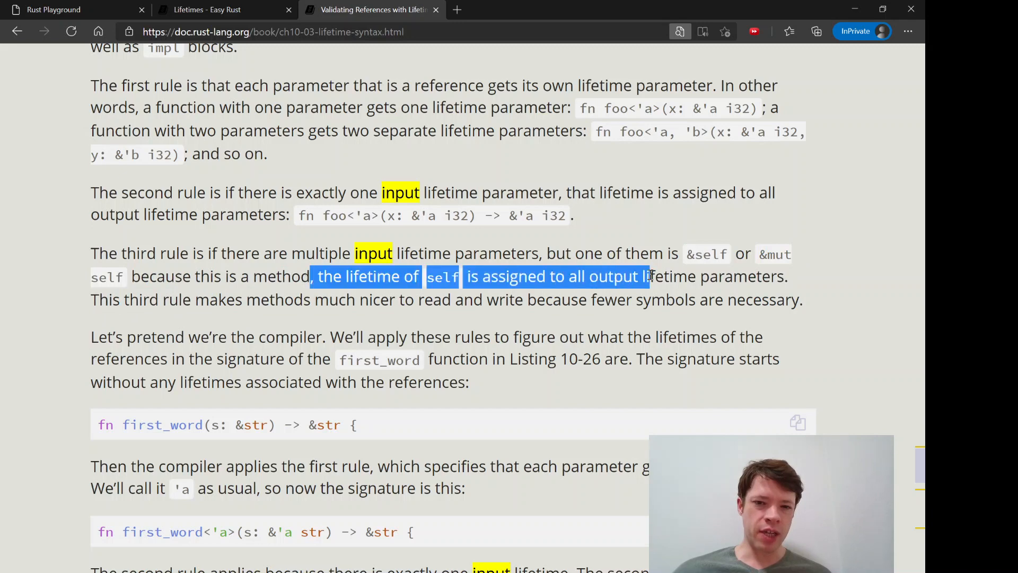
drag(643, 276, 675, 299)
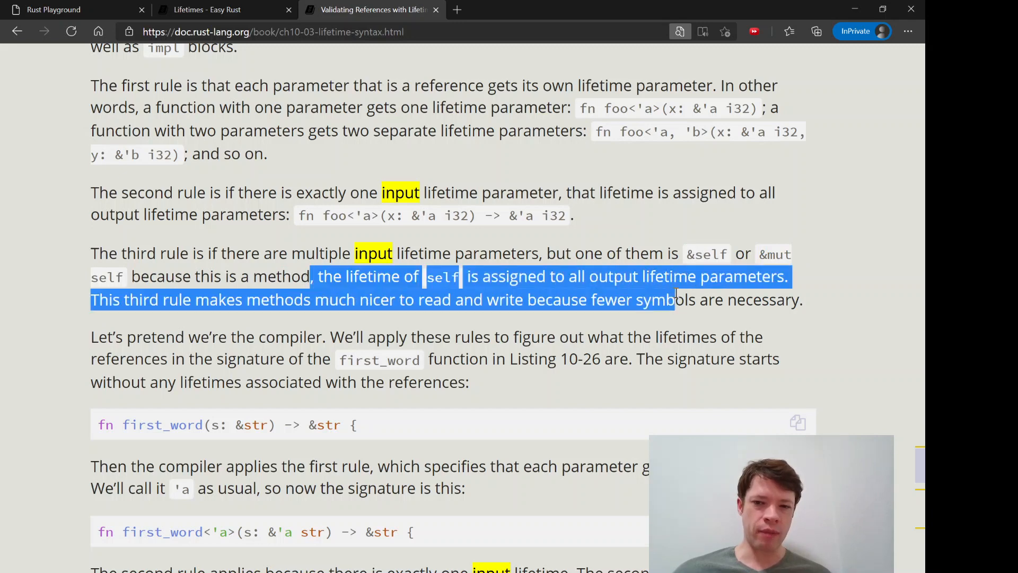
click(53, 9)
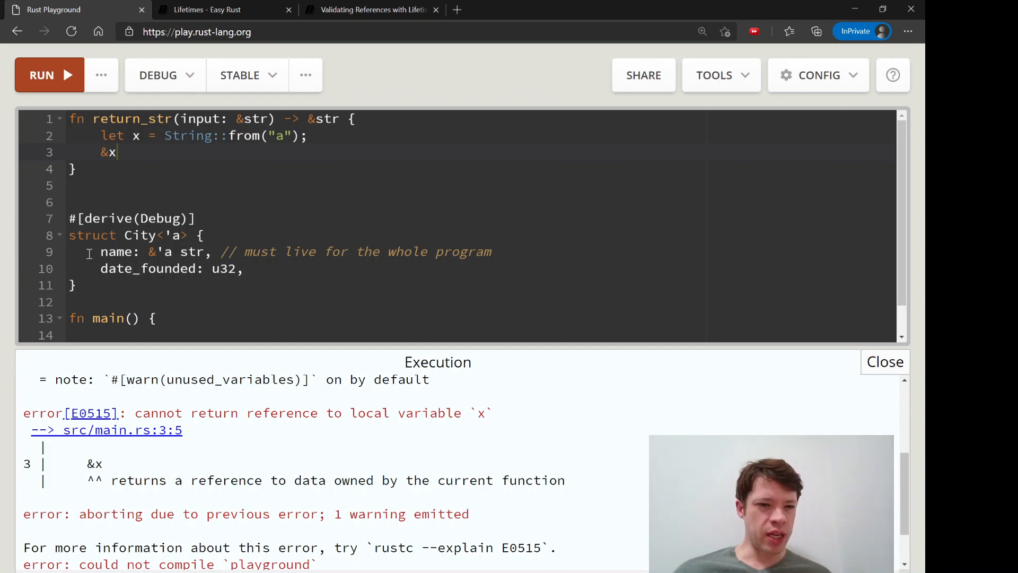
scroll(down, 3)
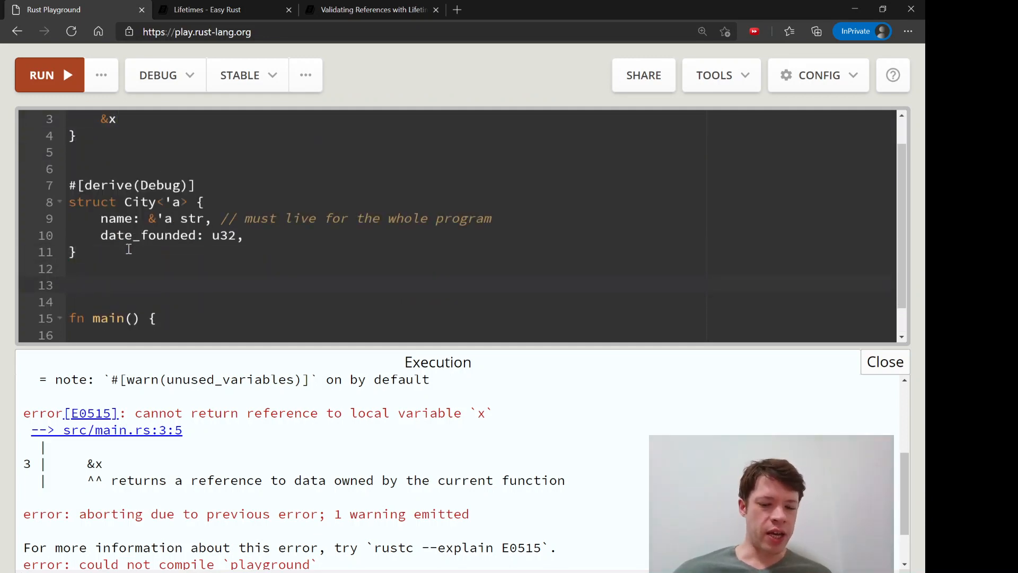
text(fn)
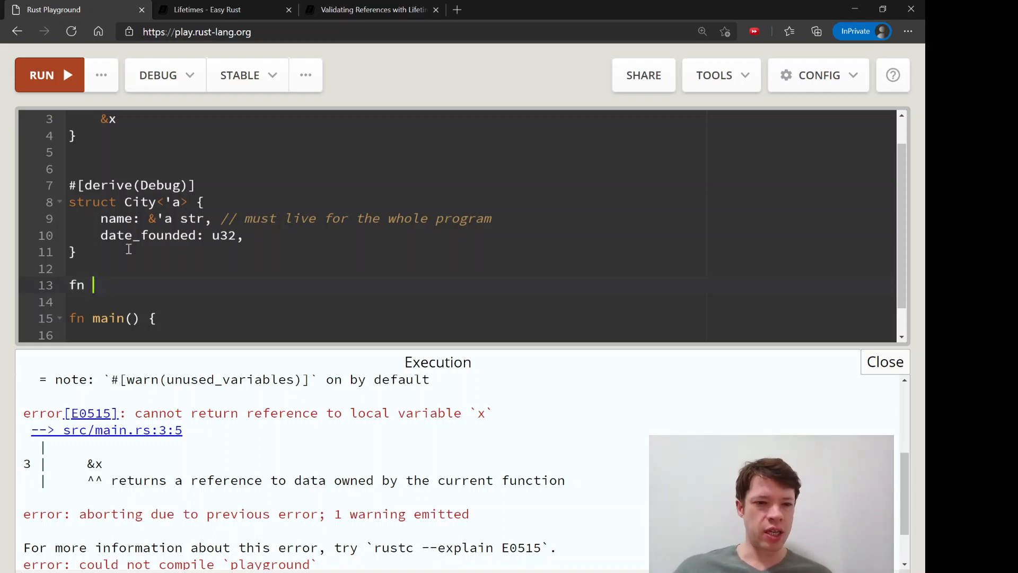
text(does_s)
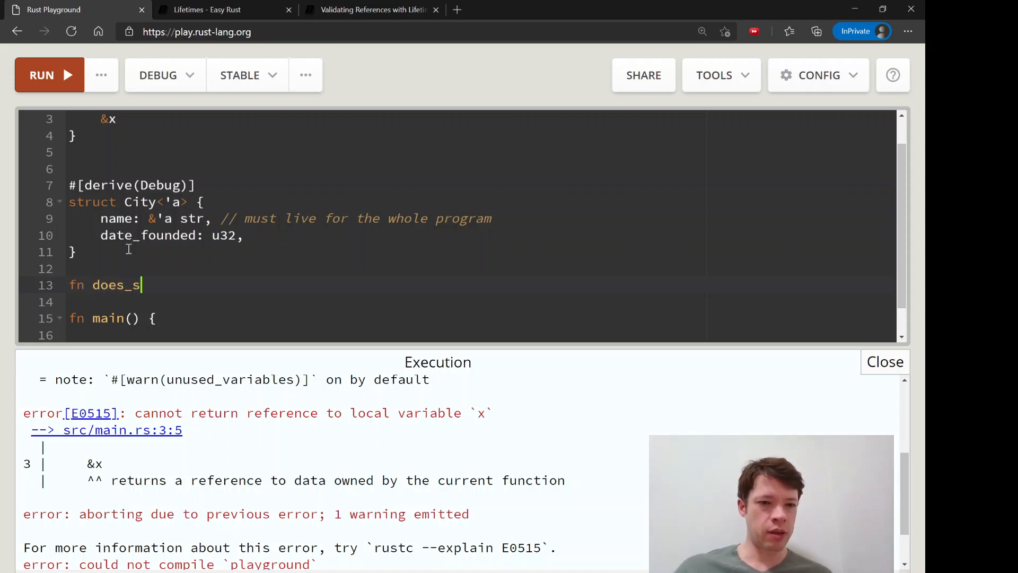
text(omething())
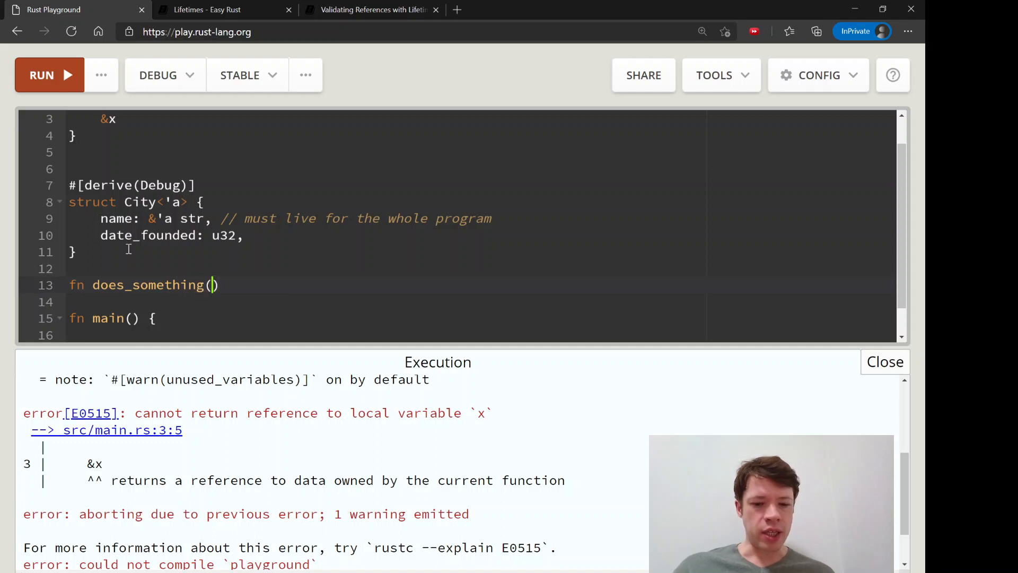
text(&self)
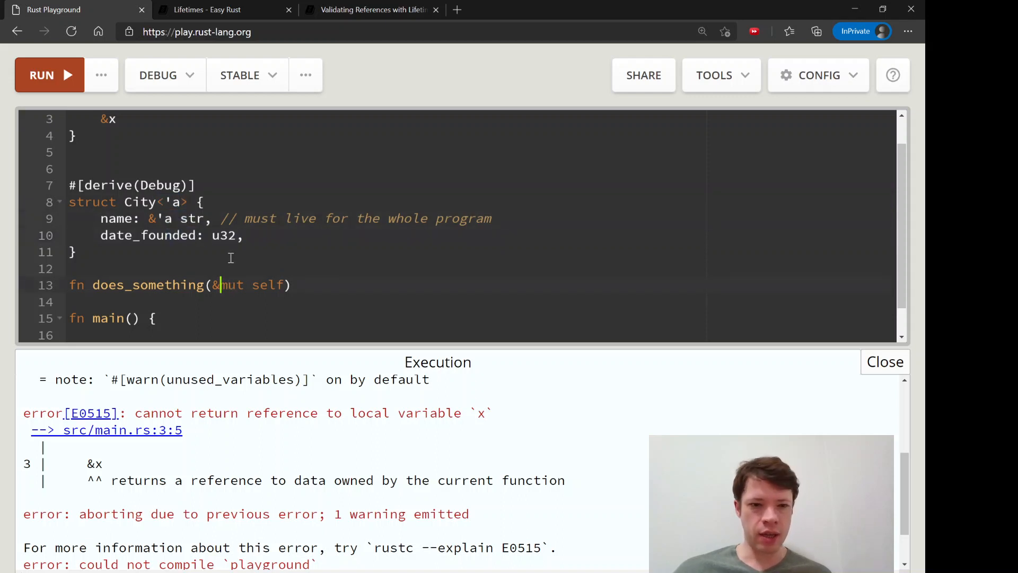
text('a)
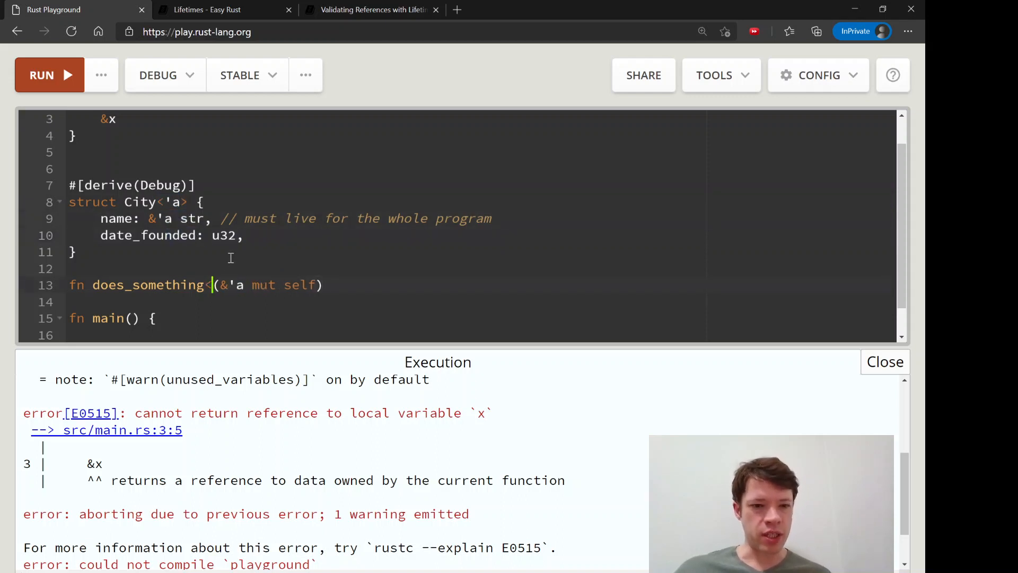
text('a>)
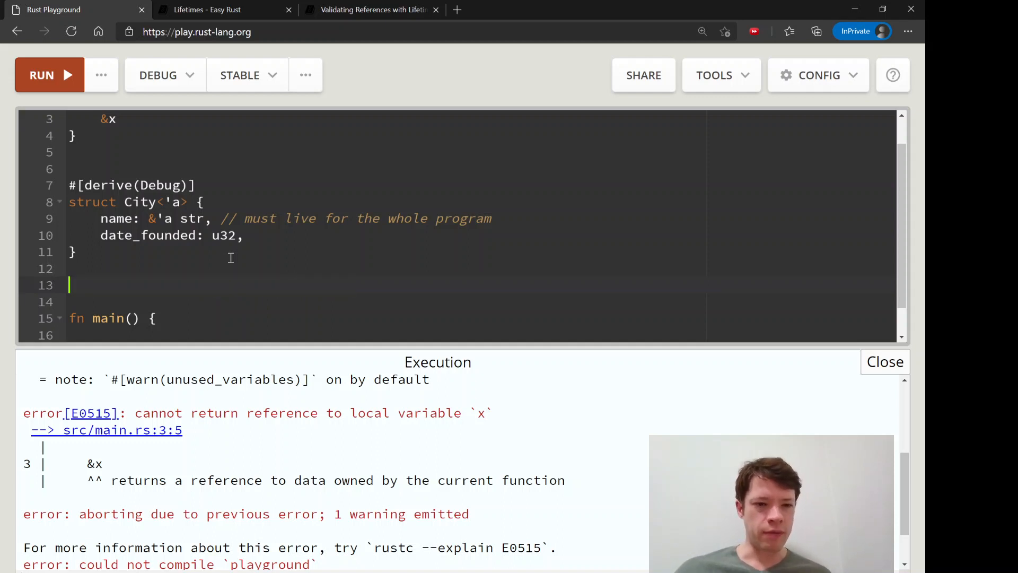
click(372, 9)
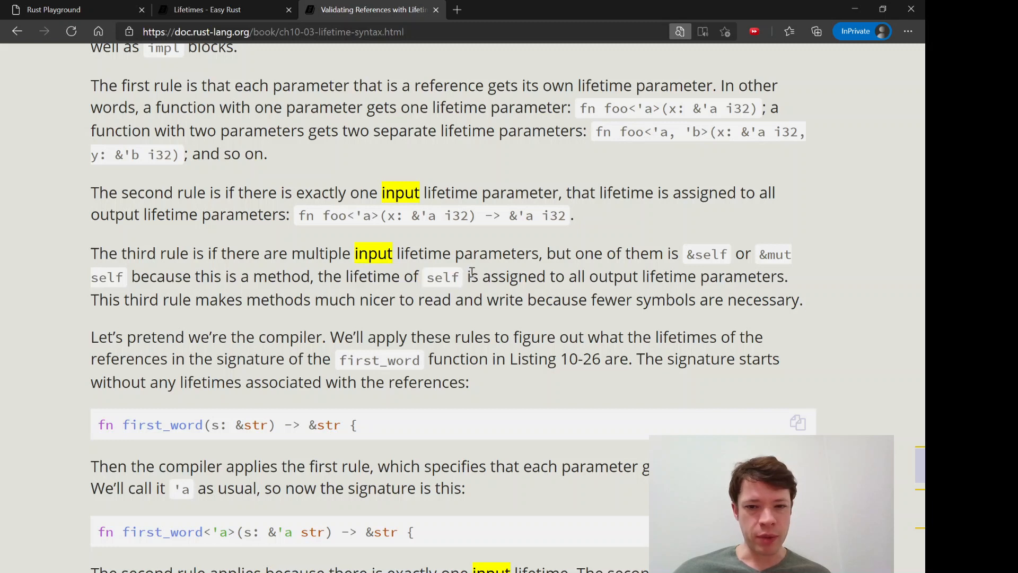
drag(490, 276, 734, 275)
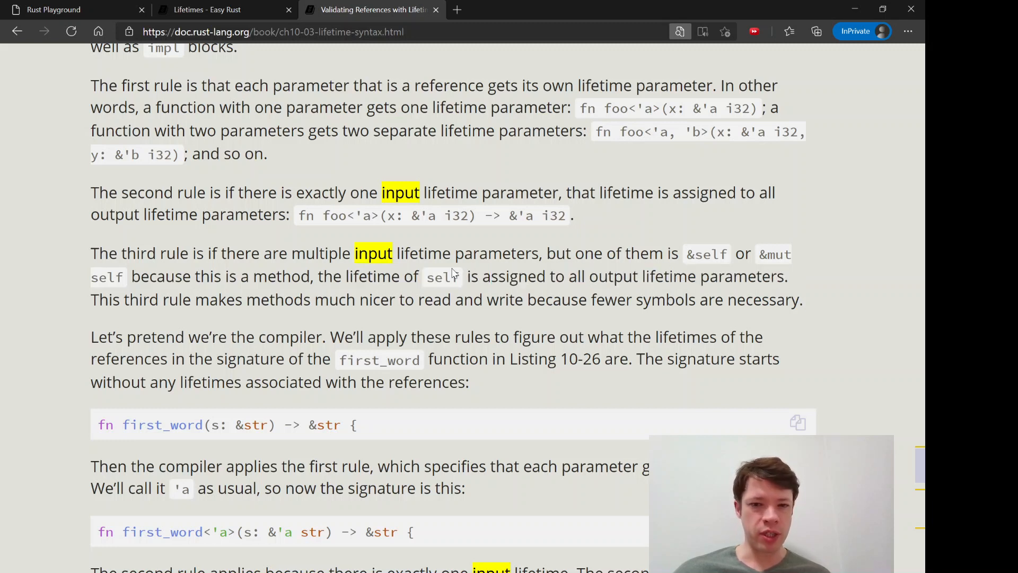
click(72, 9)
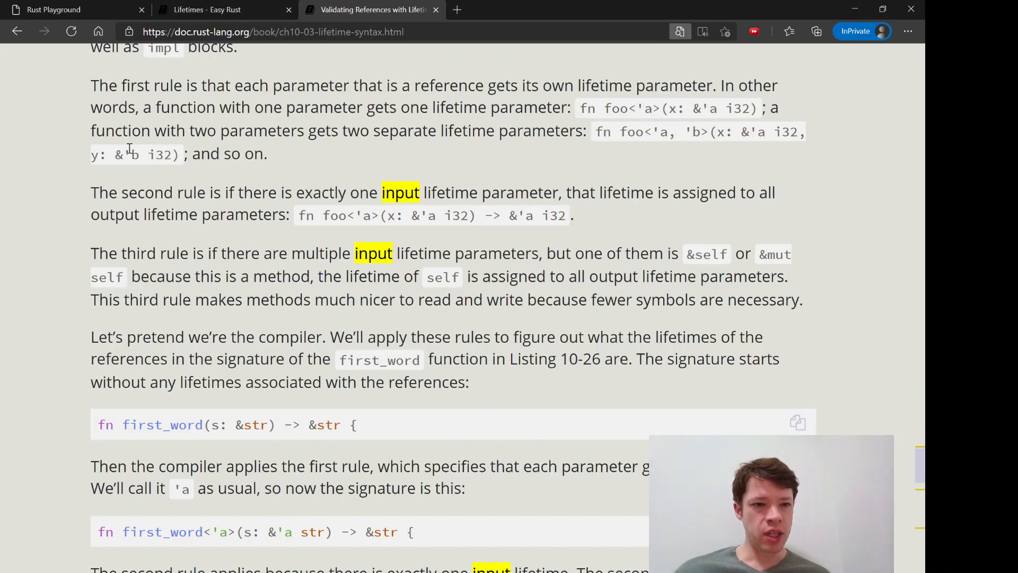
click(71, 9)
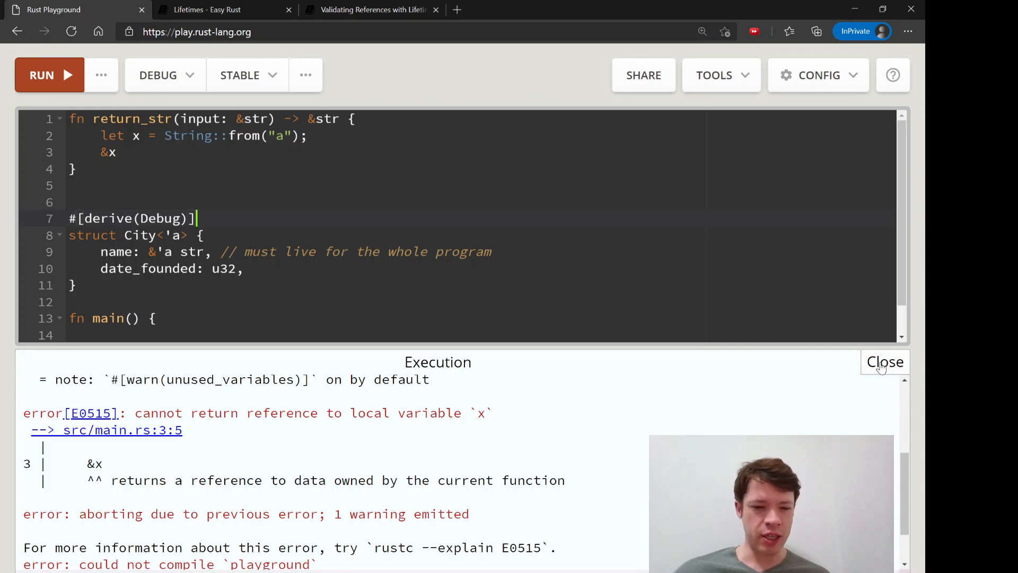
Close the Execution panel's error output and type <'_> on a new line after the City struct
click(885, 362)
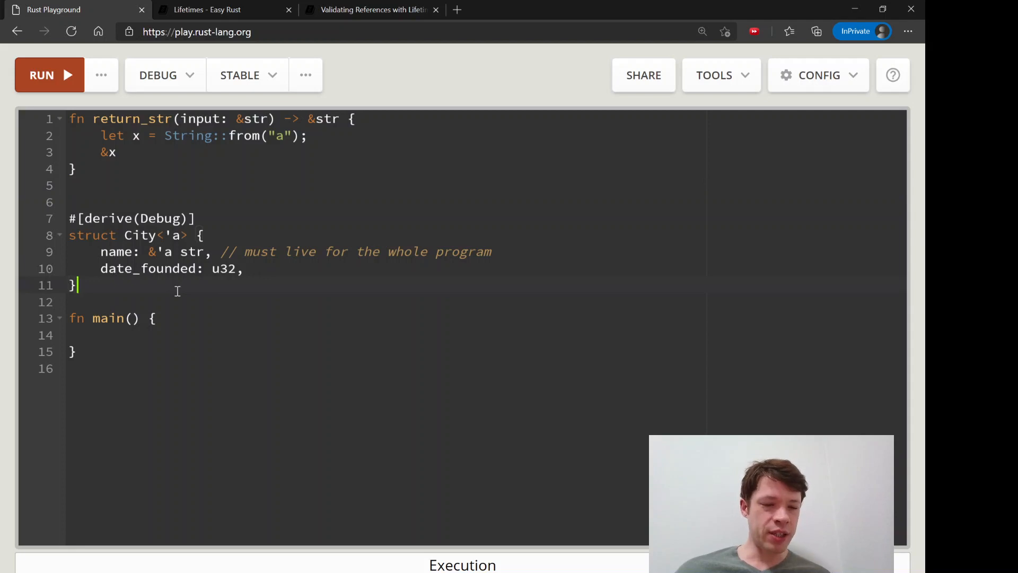
text(<)
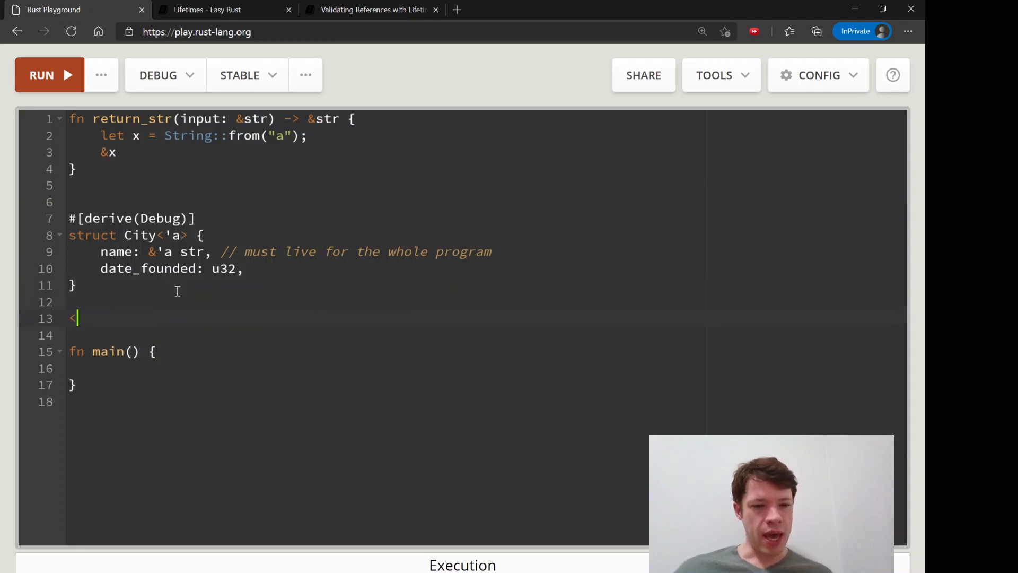
text('_>)
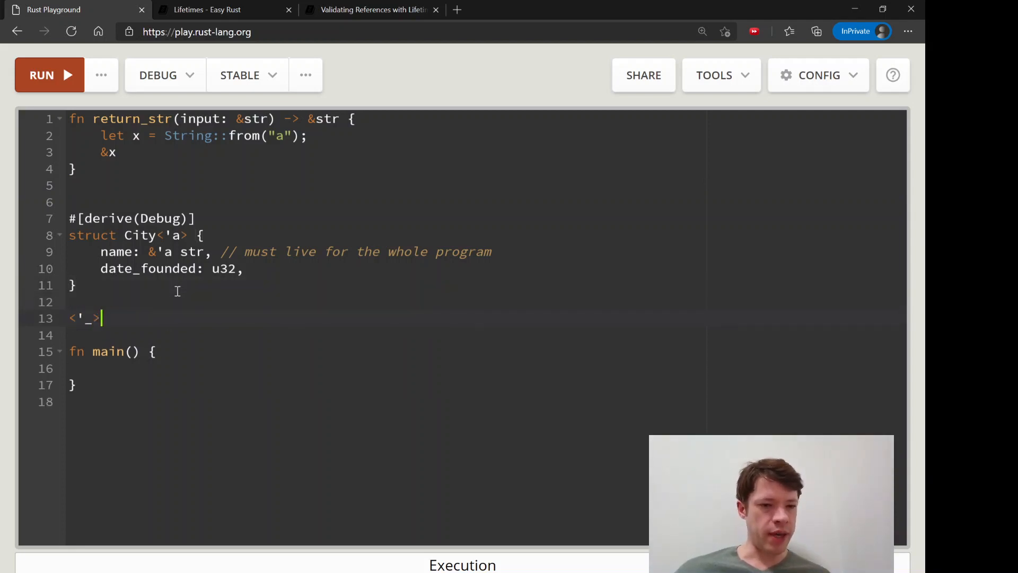